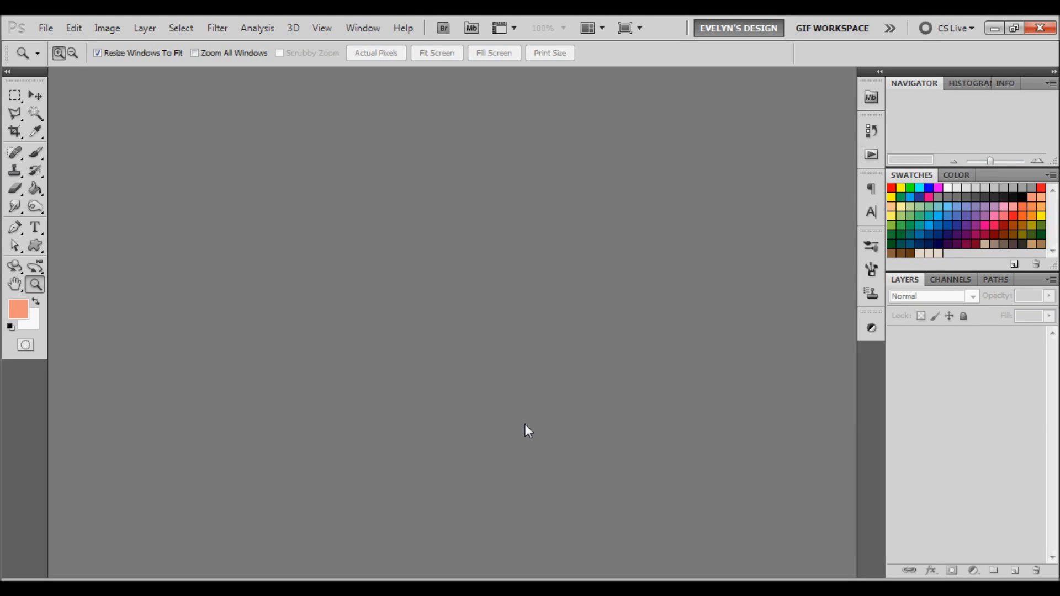
{"action": "mouse_move", "coordinate": [247, 439]}
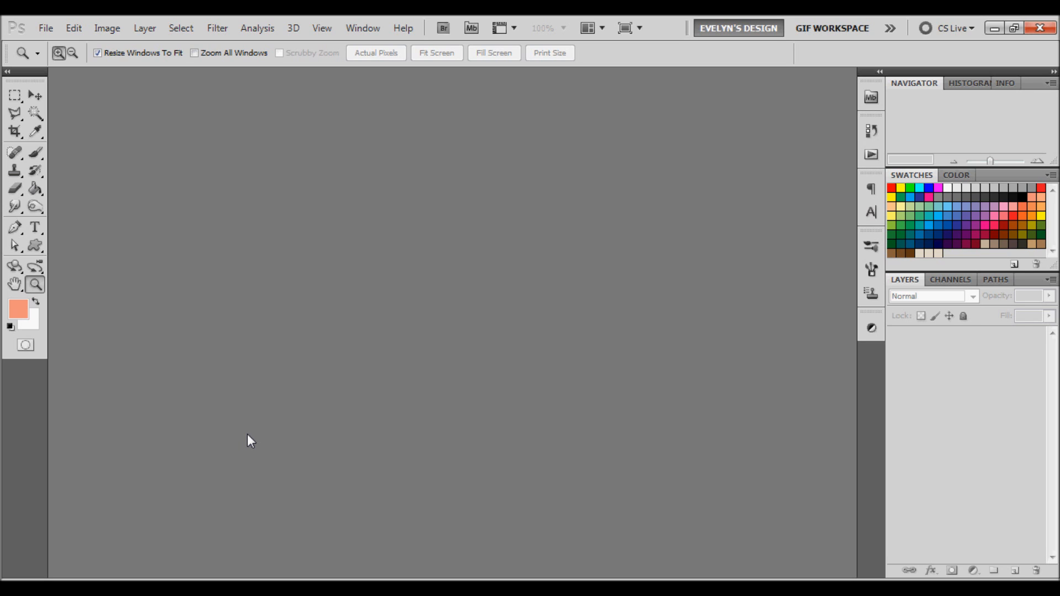
{"action": "mouse_move", "coordinate": [116, 84]}
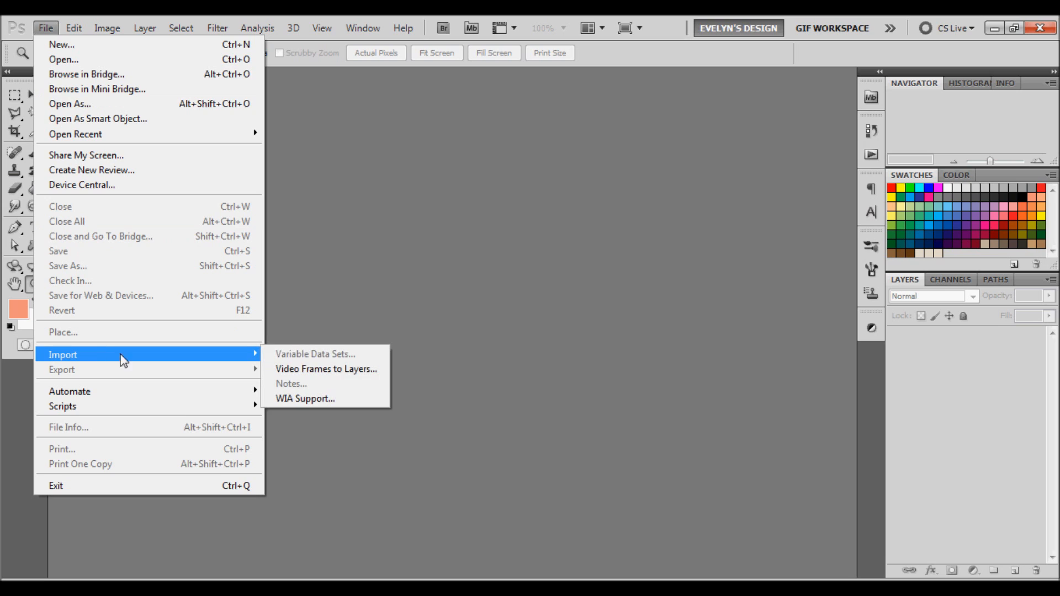
{"action": "mouse_move", "coordinate": [342, 374]}
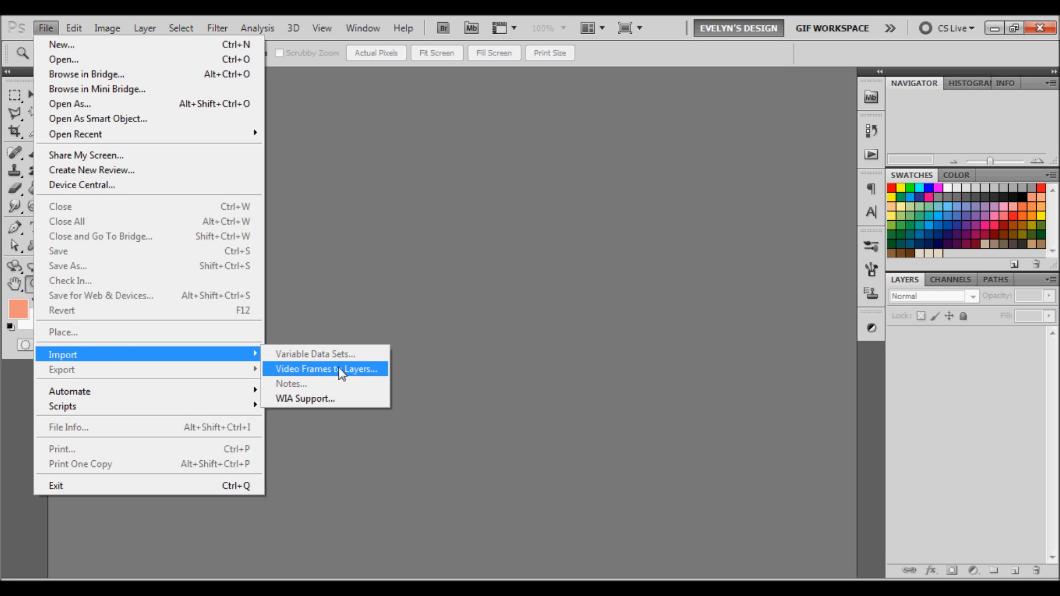
{"action": "mouse_move", "coordinate": [97, 92]}
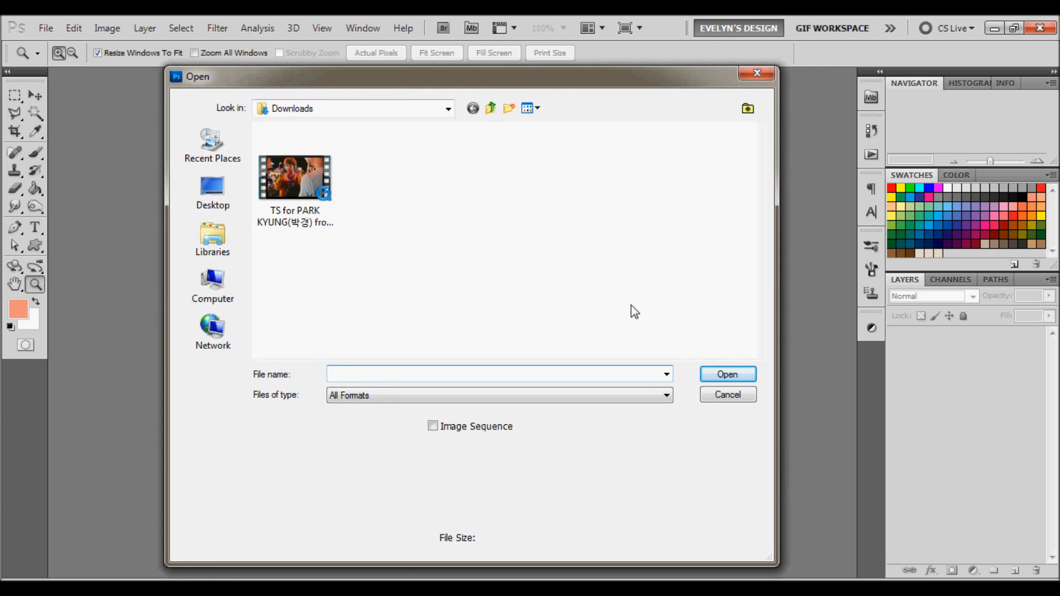
Step: Import the dancing clip from Downloads as video frames to layers
{"action": "left_click", "coordinate": [295, 178]}
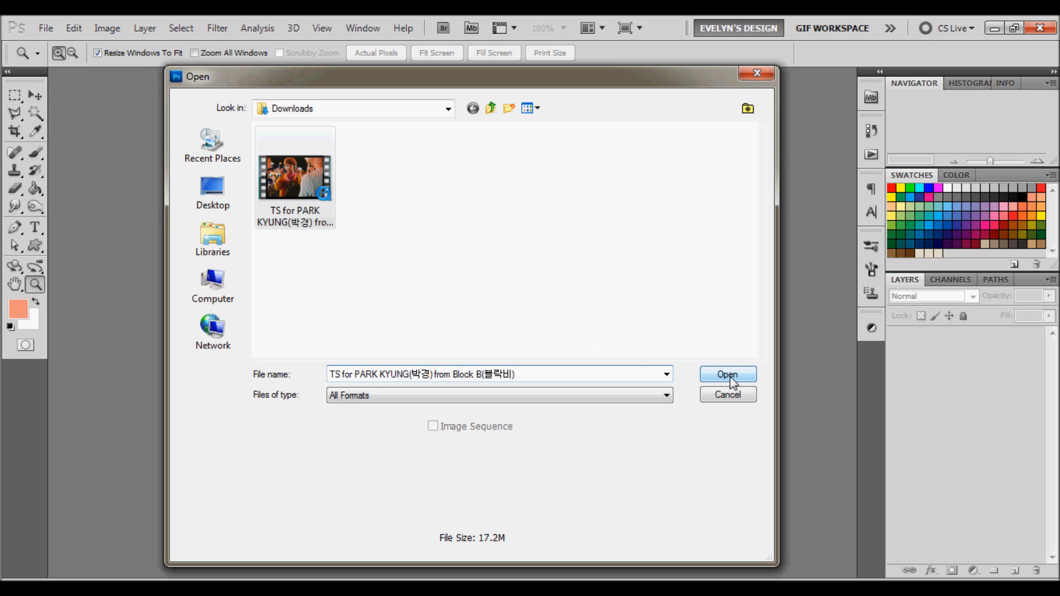
{"action": "left_click", "coordinate": [728, 375]}
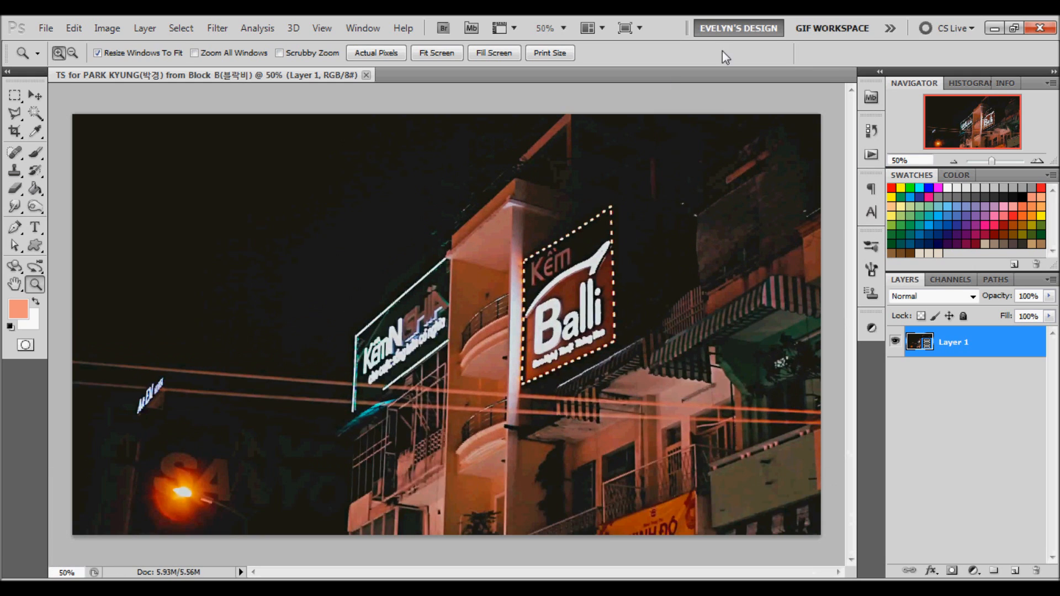
Step: Switch to the GIF WORKSPACE so the Animation timeline panel appears
{"action": "left_click", "coordinate": [832, 28]}
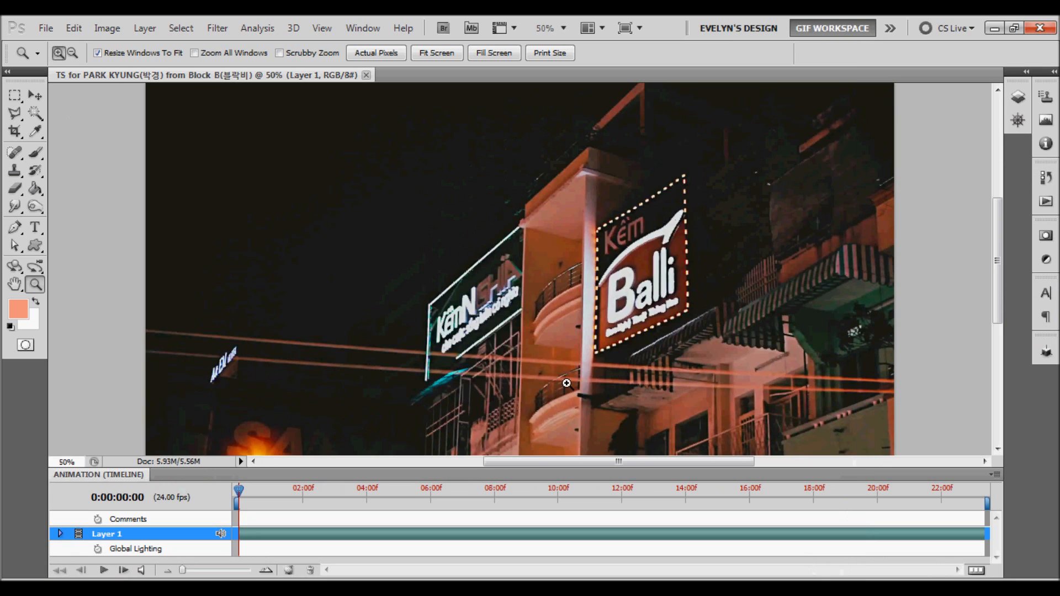
{"action": "mouse_move", "coordinate": [548, 373]}
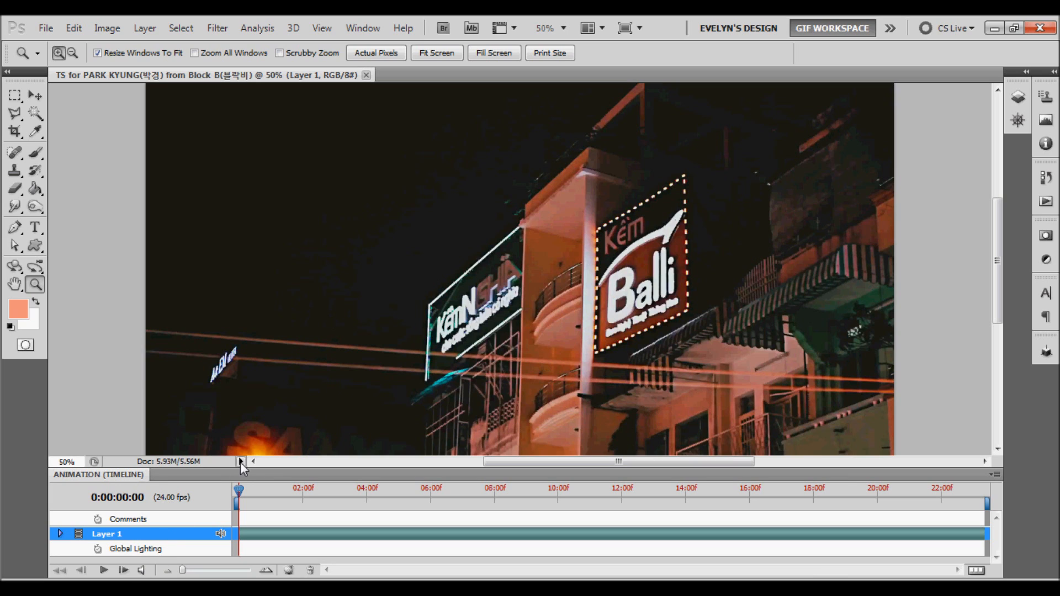
Step: Enlarge the timeline and scrub through the clip to find where the dancing starts near 8 seconds
{"action": "left_click_drag", "start_coordinate": [258, 470], "coordinate": [258, 390]}
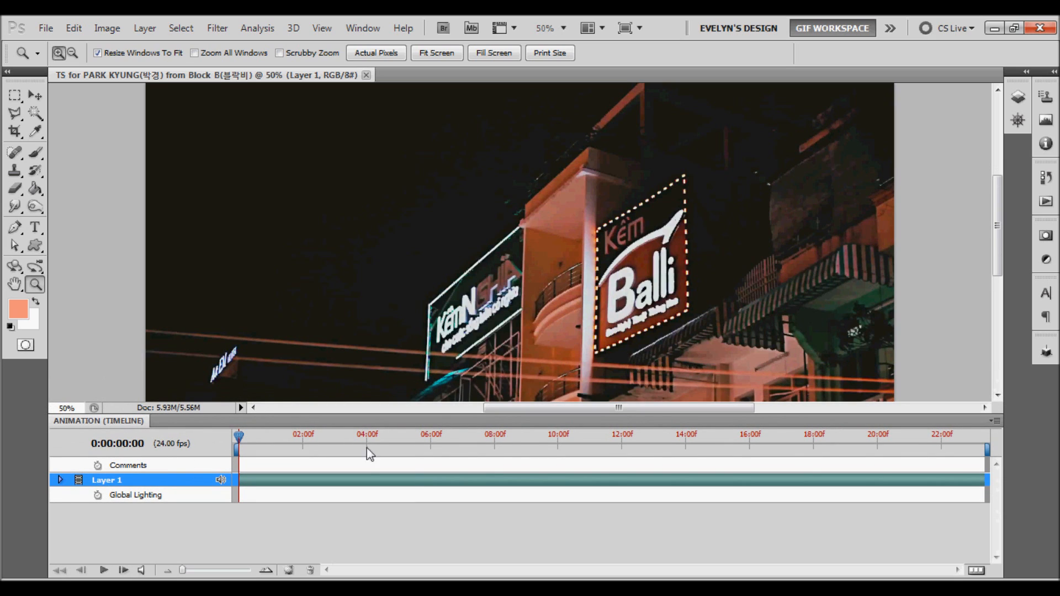
{"action": "mouse_move", "coordinate": [667, 235]}
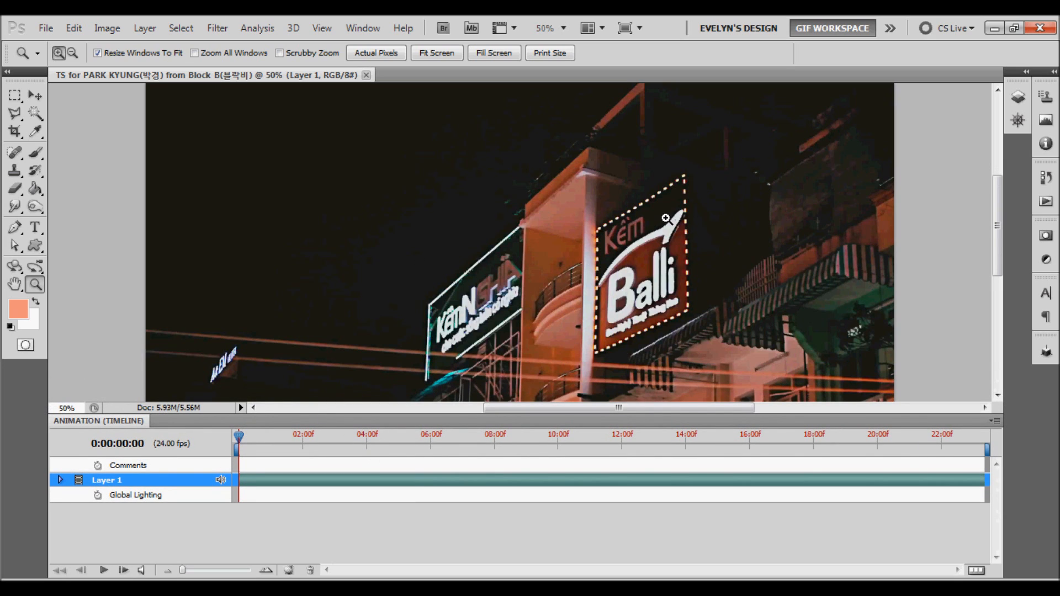
{"action": "mouse_move", "coordinate": [659, 221]}
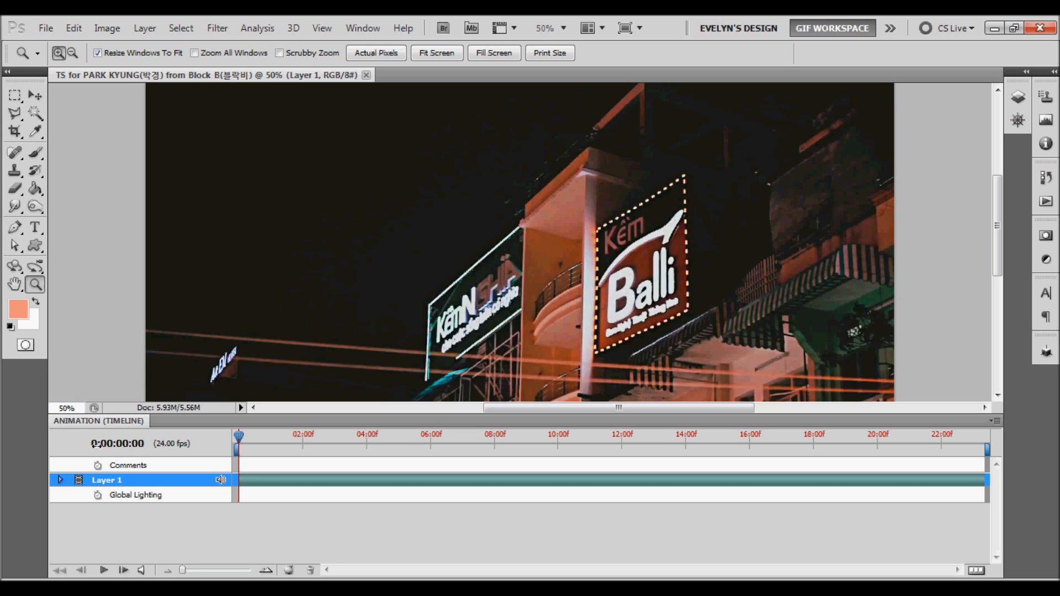
{"action": "mouse_move", "coordinate": [26, 526]}
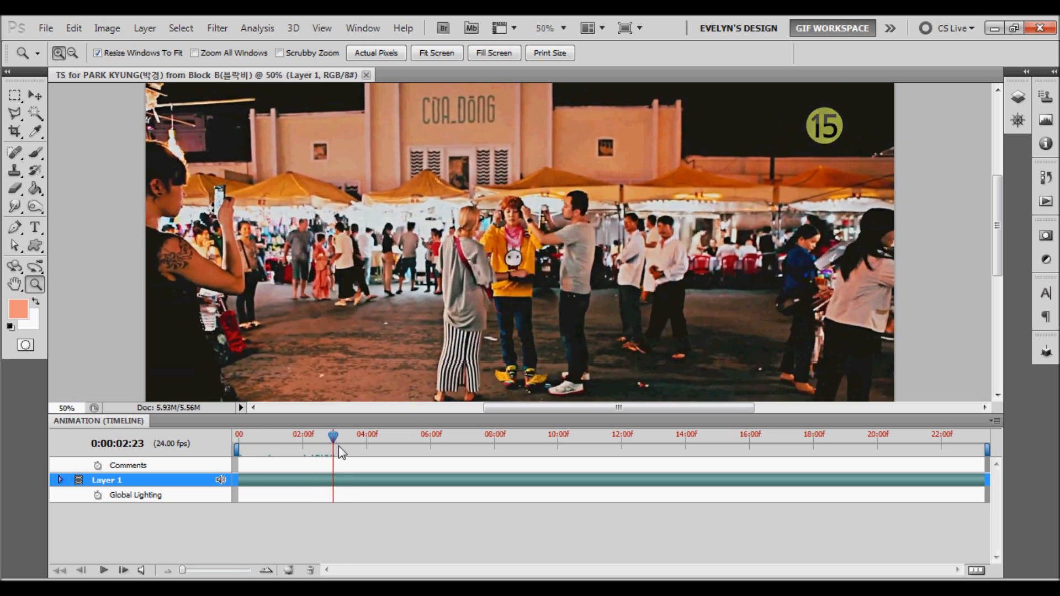
{"action": "left_click_drag", "start_coordinate": [333, 438], "coordinate": [352, 439]}
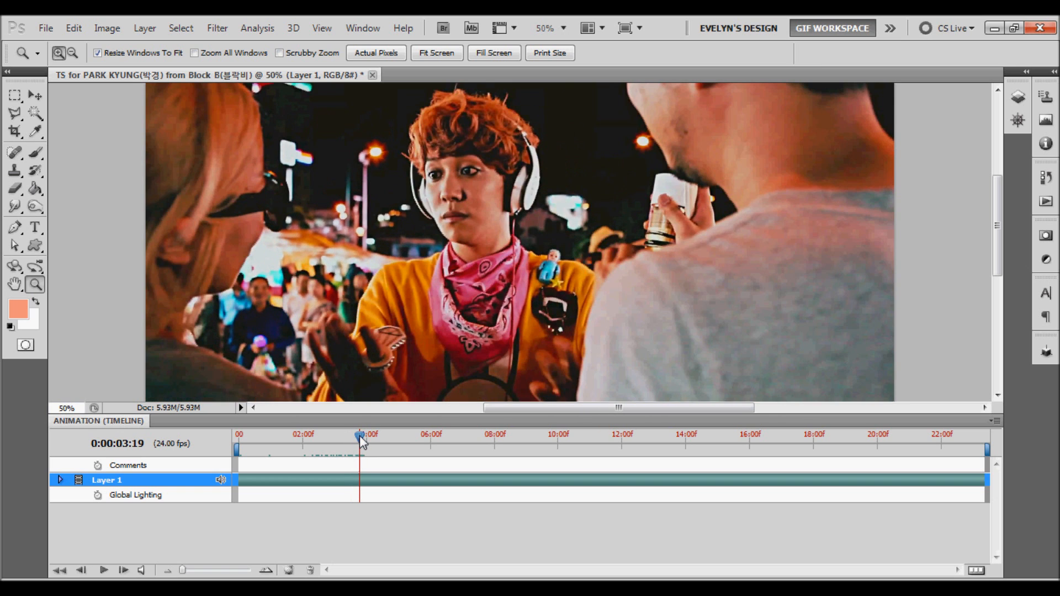
{"action": "left_click_drag", "start_coordinate": [360, 437], "coordinate": [423, 436]}
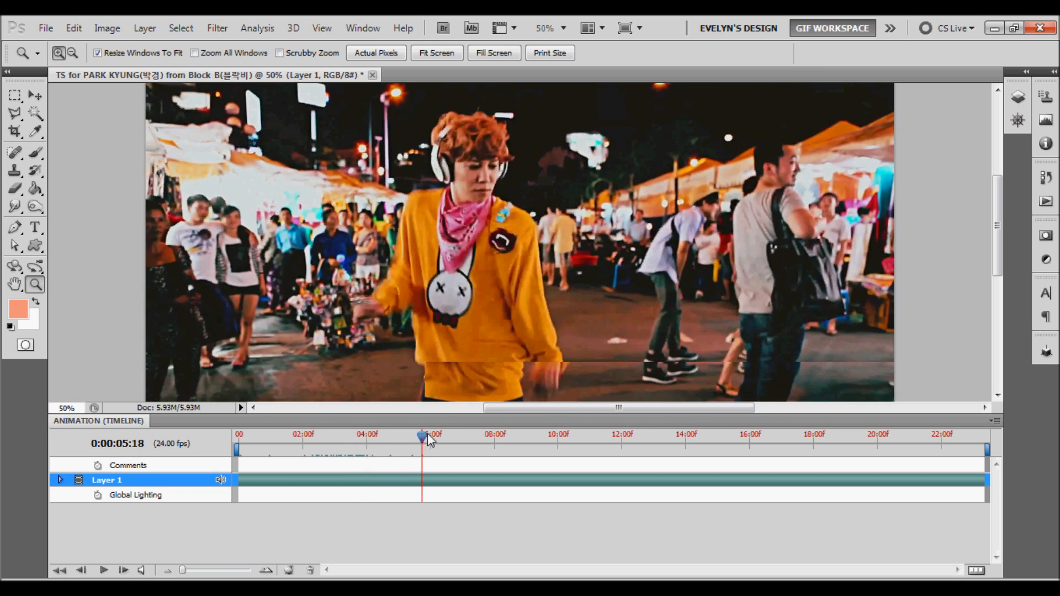
{"action": "left_click_drag", "start_coordinate": [423, 436], "coordinate": [472, 437]}
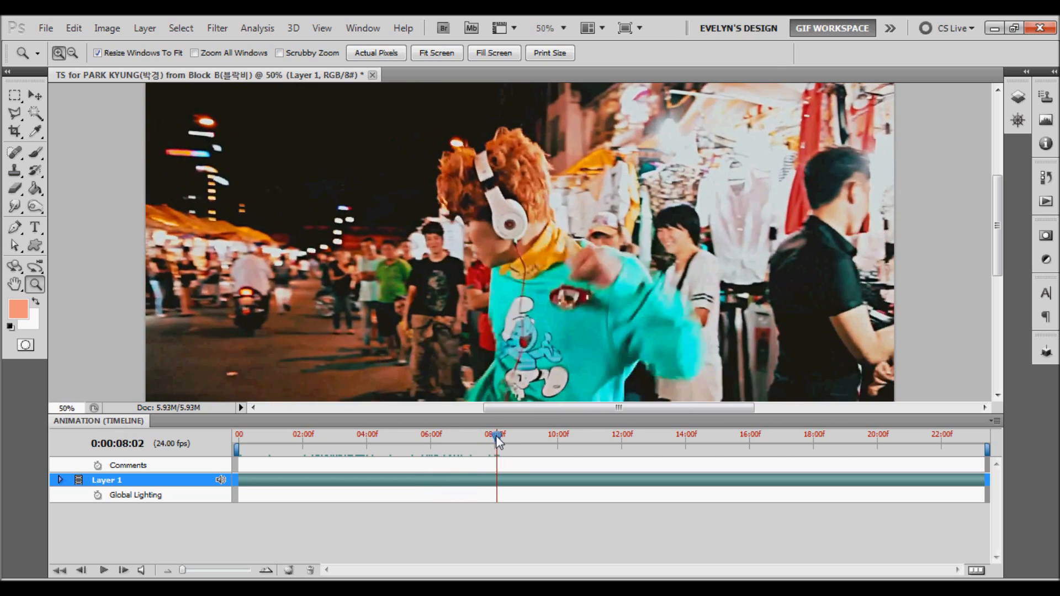
{"action": "left_click_drag", "start_coordinate": [497, 435], "coordinate": [485, 435]}
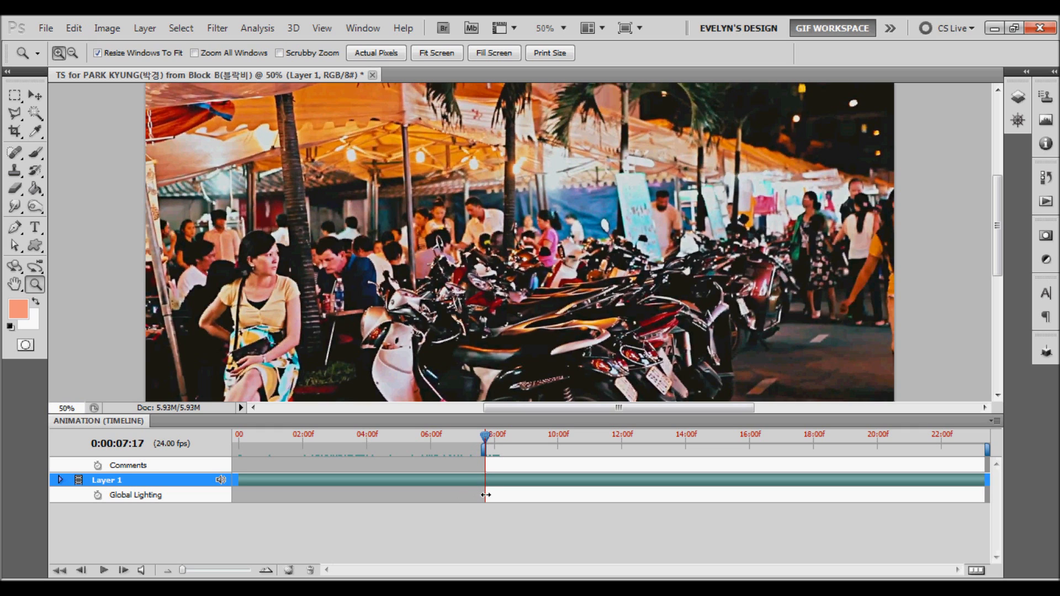
{"action": "mouse_move", "coordinate": [491, 473]}
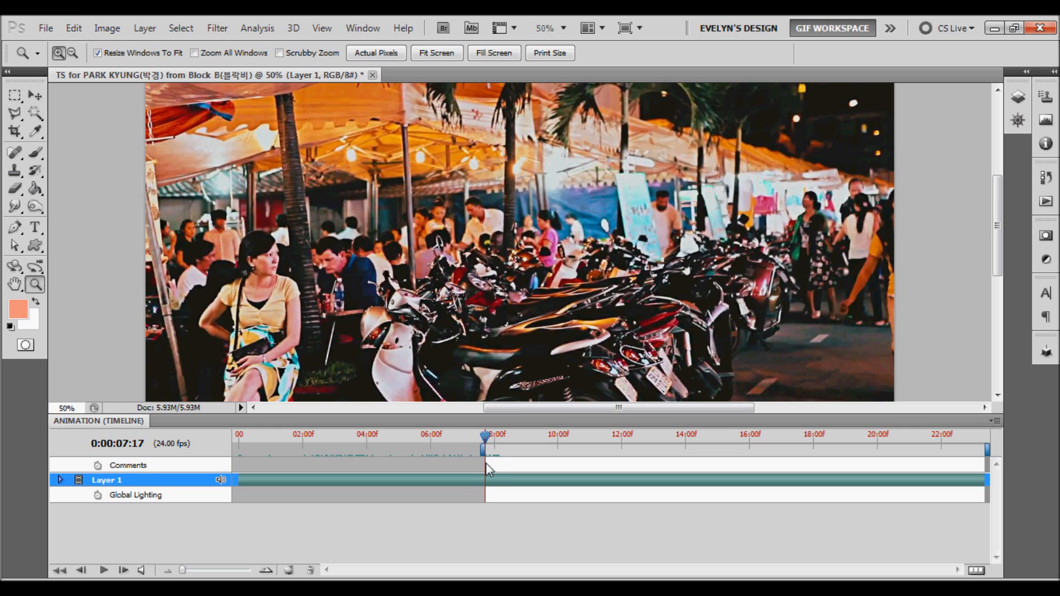
Step: Start the work area just before 08:00f and settle the end around frame 8:19
{"action": "left_click_drag", "start_coordinate": [485, 436], "coordinate": [491, 436]}
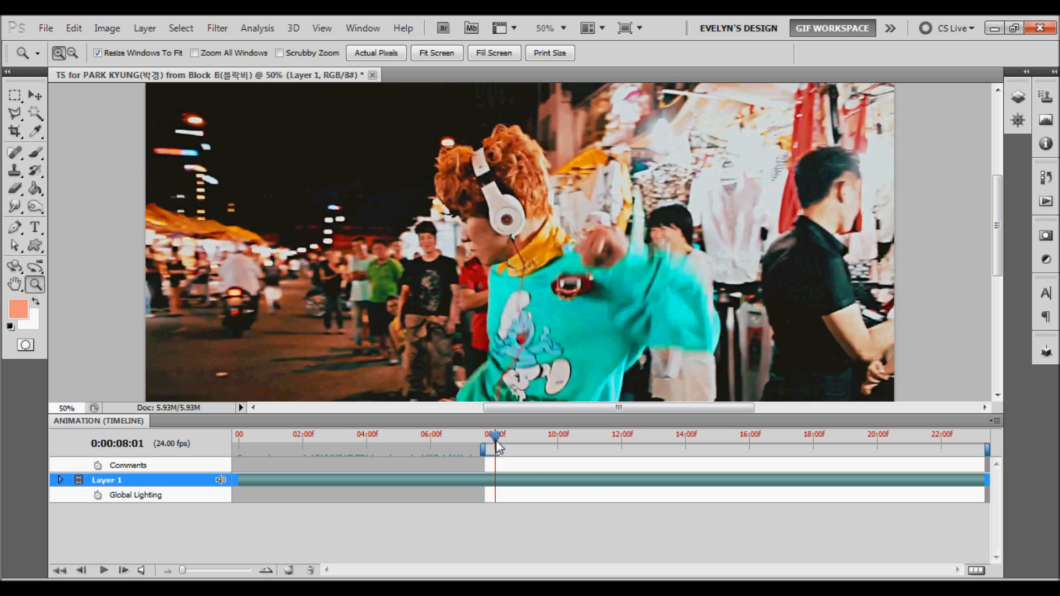
{"action": "left_click_drag", "start_coordinate": [494, 450], "coordinate": [504, 449]}
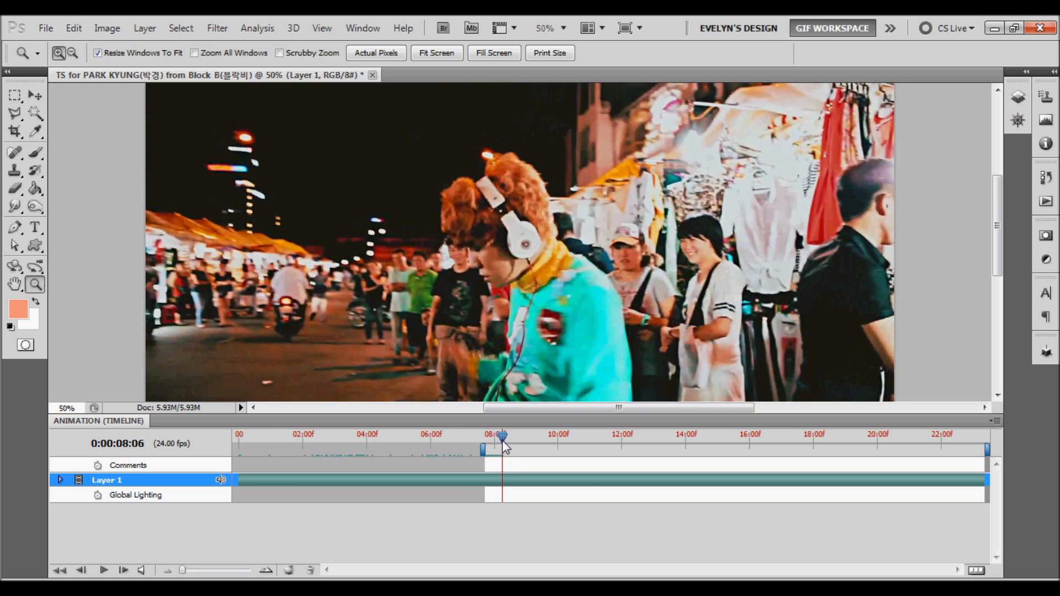
{"action": "left_click_drag", "start_coordinate": [502, 440], "coordinate": [510, 439]}
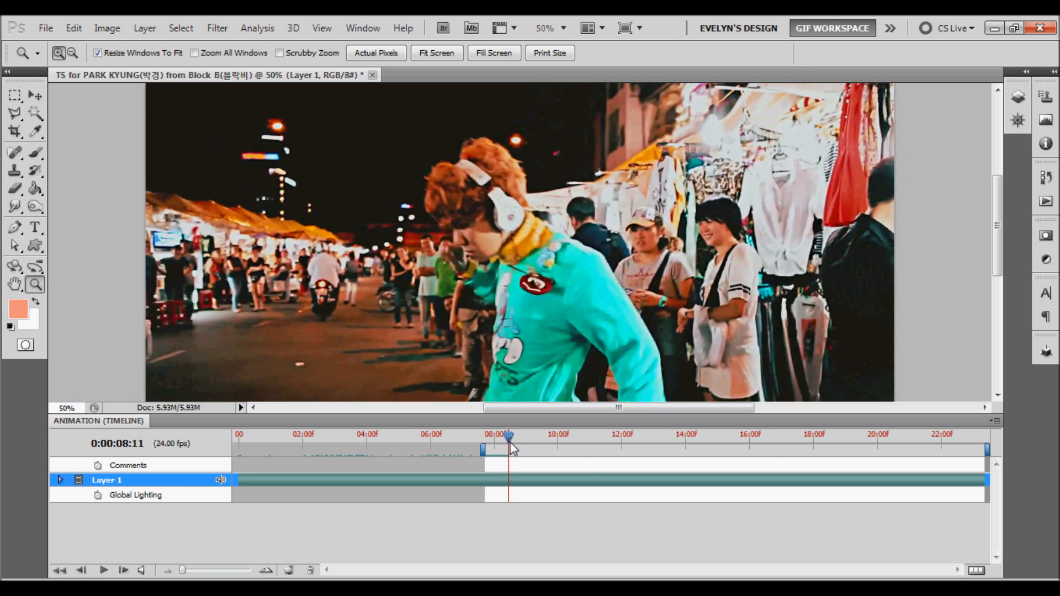
{"action": "left_click_drag", "start_coordinate": [508, 437], "coordinate": [526, 436]}
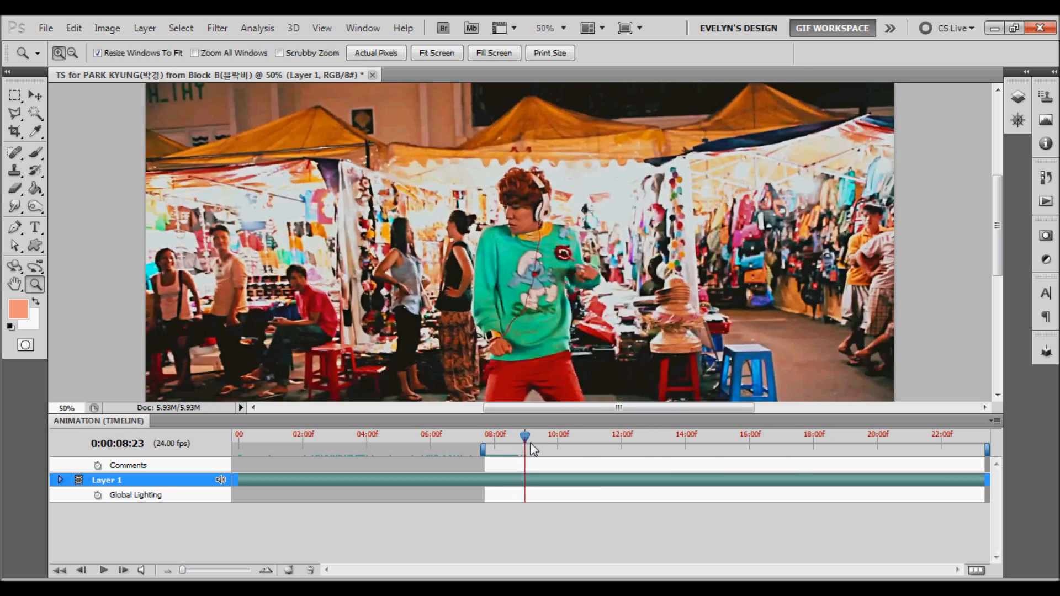
{"action": "left_click_drag", "start_coordinate": [526, 435], "coordinate": [521, 435]}
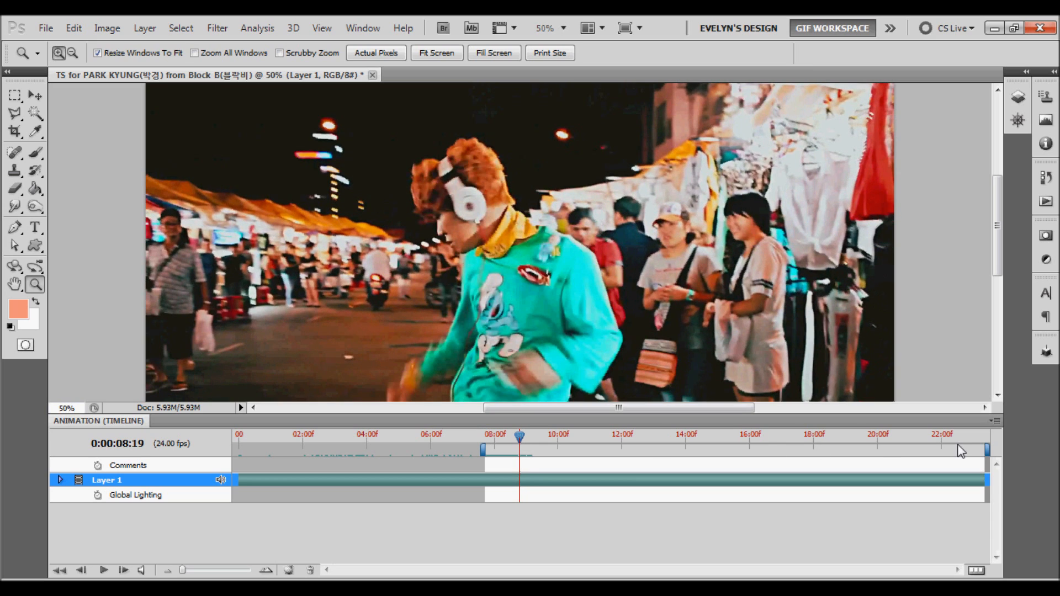
{"action": "mouse_move", "coordinate": [1042, 448]}
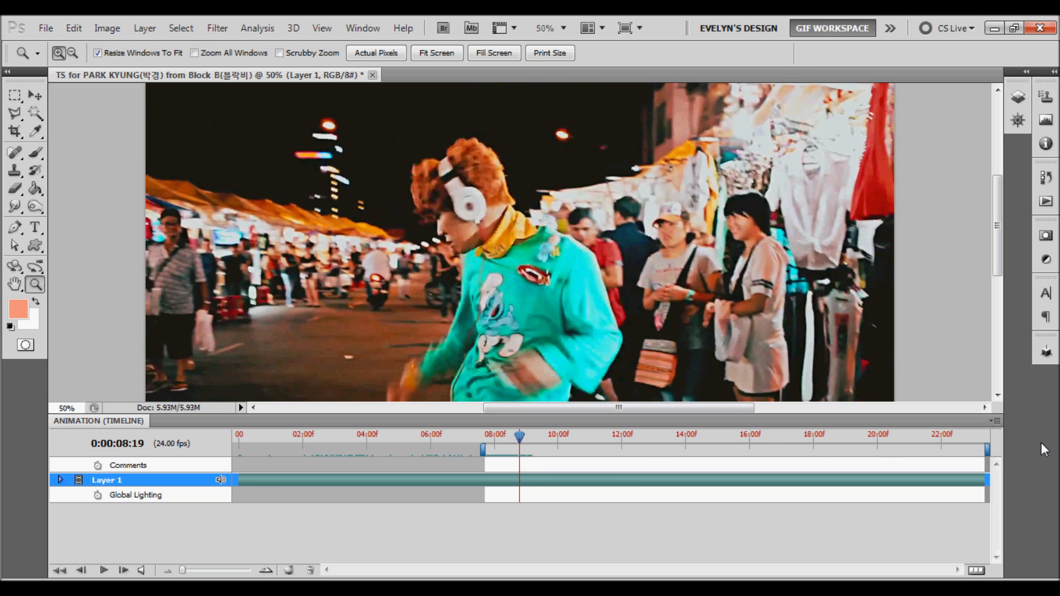
{"action": "mouse_move", "coordinate": [972, 453]}
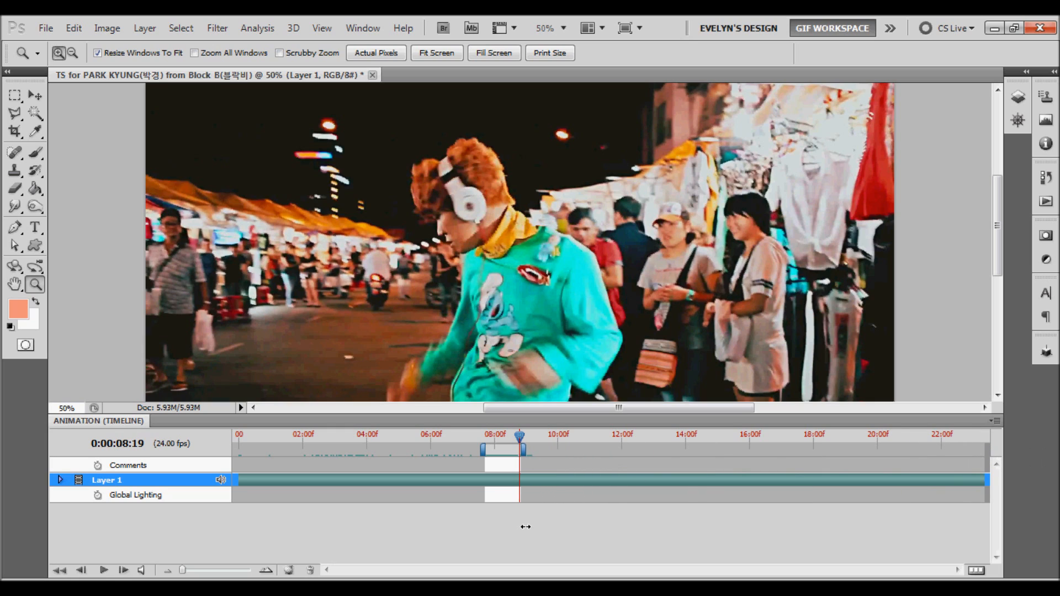
{"action": "mouse_move", "coordinate": [526, 538]}
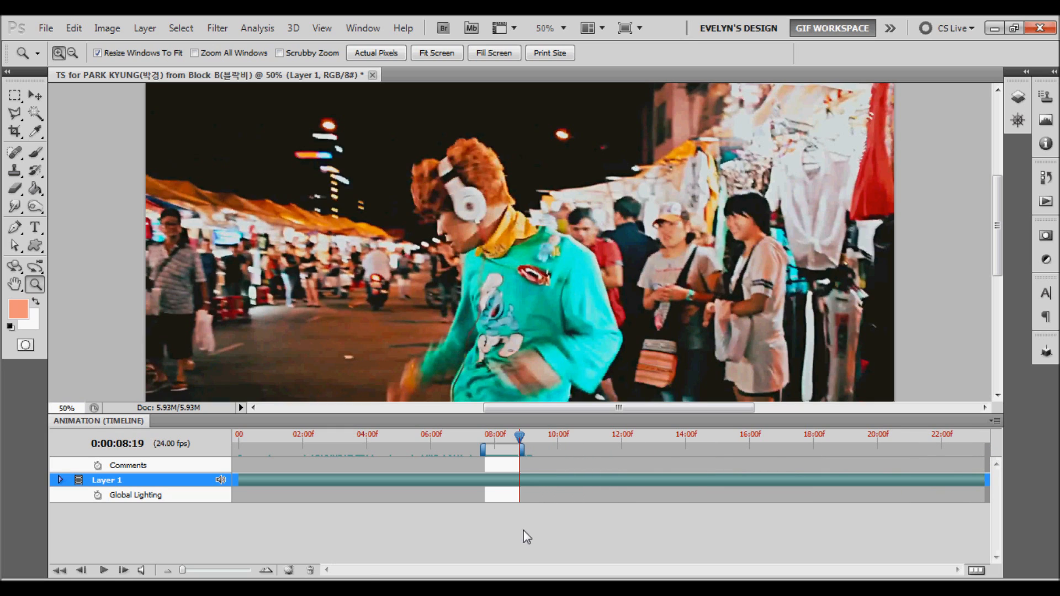
{"action": "left_click", "coordinate": [101, 571]}
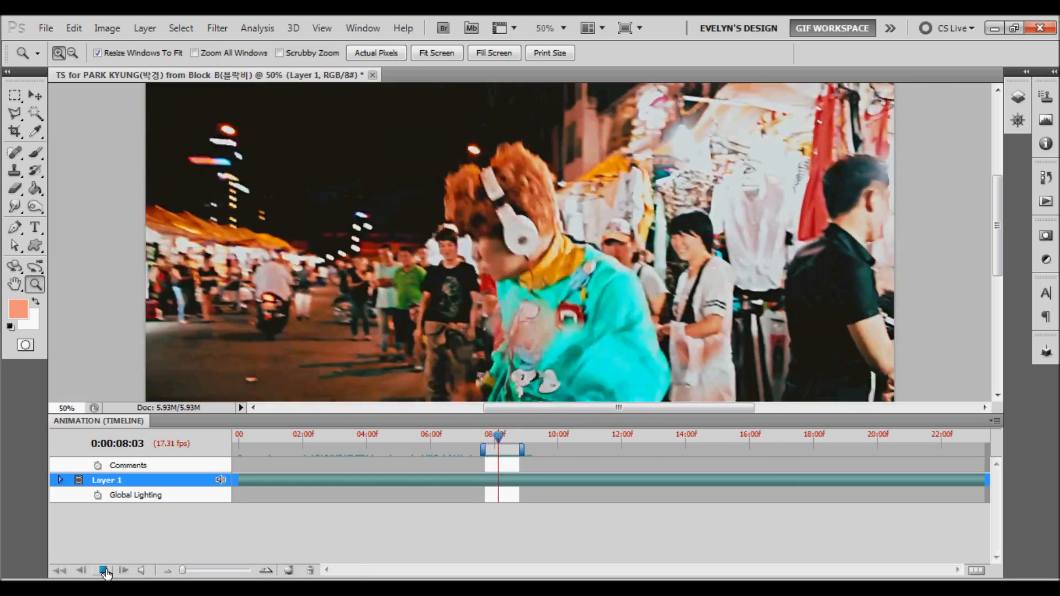
{"action": "left_click", "coordinate": [101, 570]}
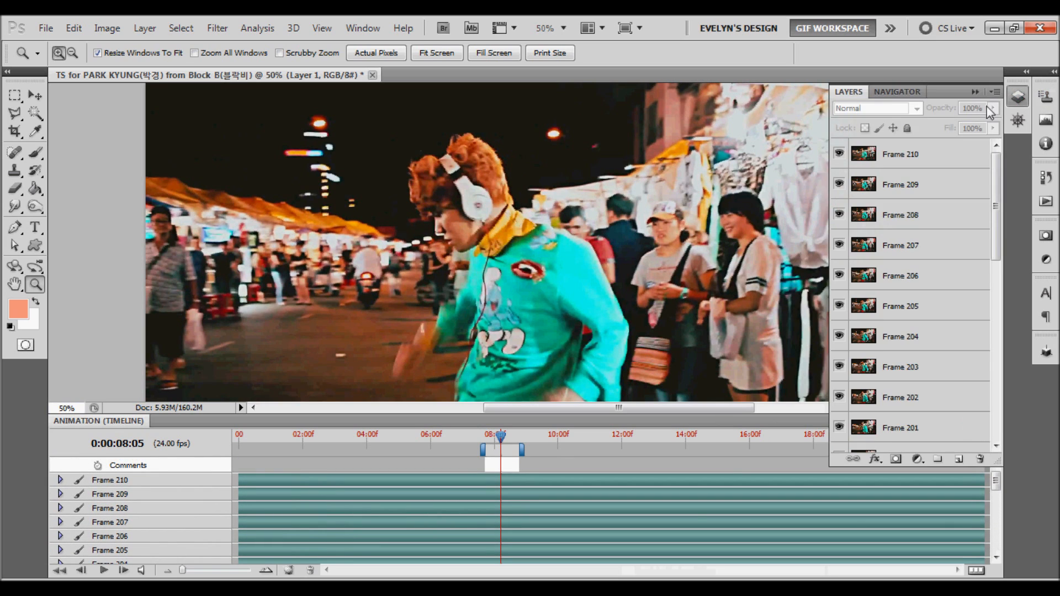
{"action": "mouse_move", "coordinate": [1008, 524]}
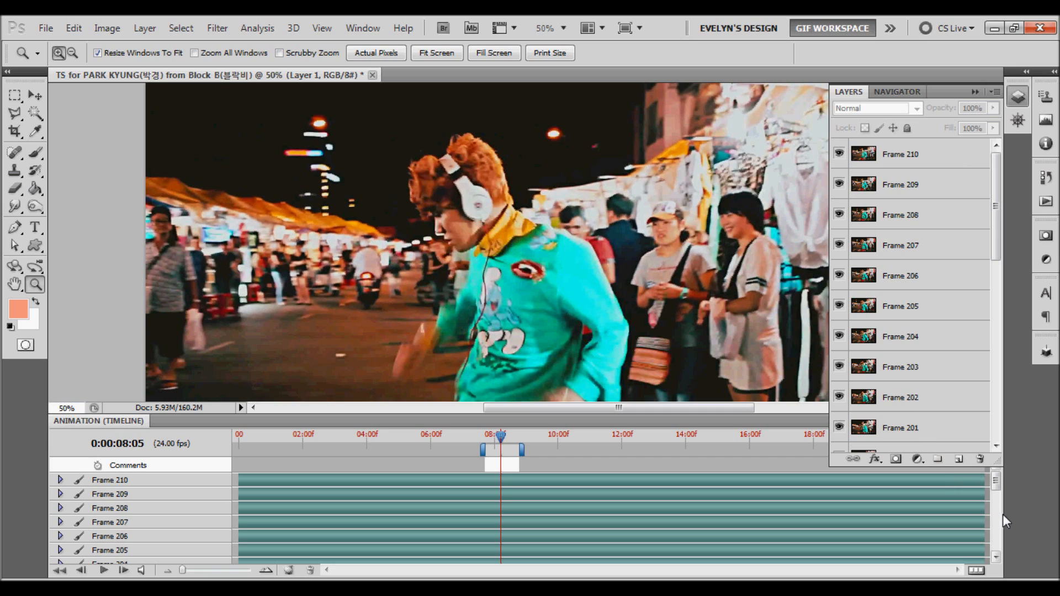
{"action": "mouse_move", "coordinate": [933, 490]}
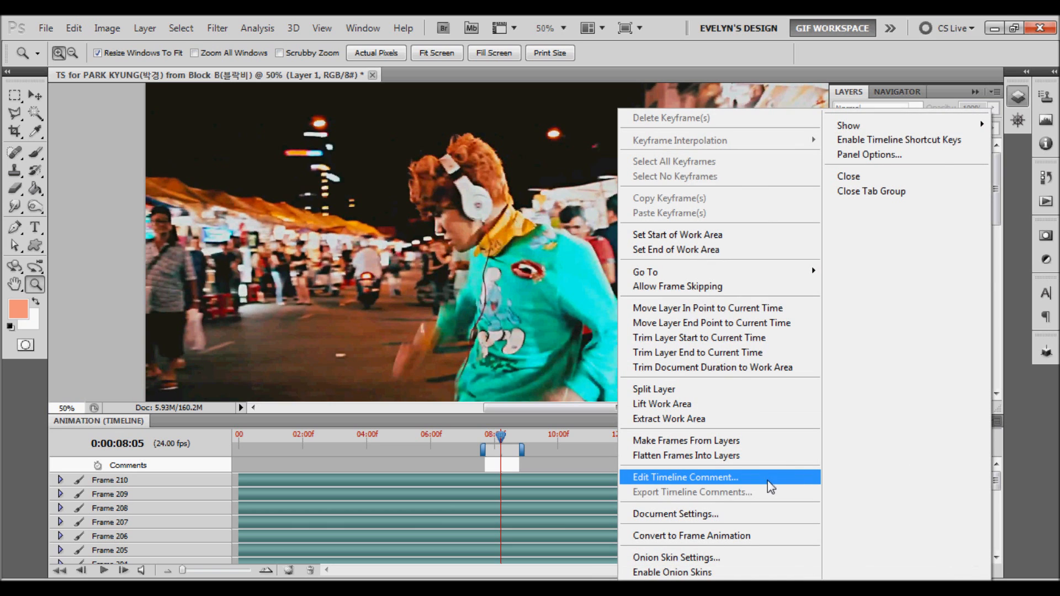
{"action": "mouse_move", "coordinate": [724, 535]}
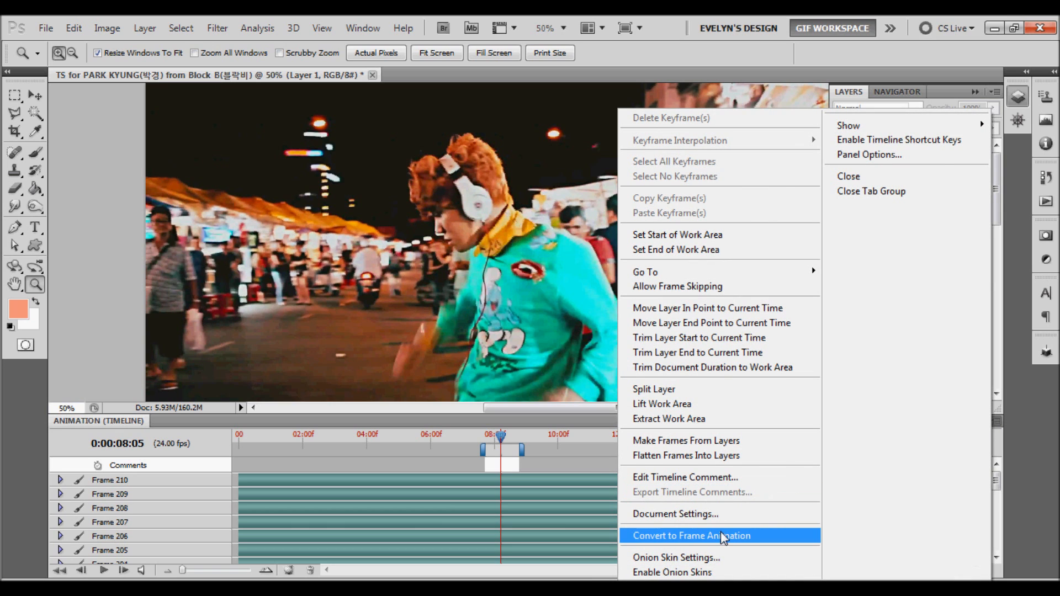
Step: Convert the video timeline to frame animation, confirming the warning dialog
{"action": "left_click", "coordinate": [721, 536]}
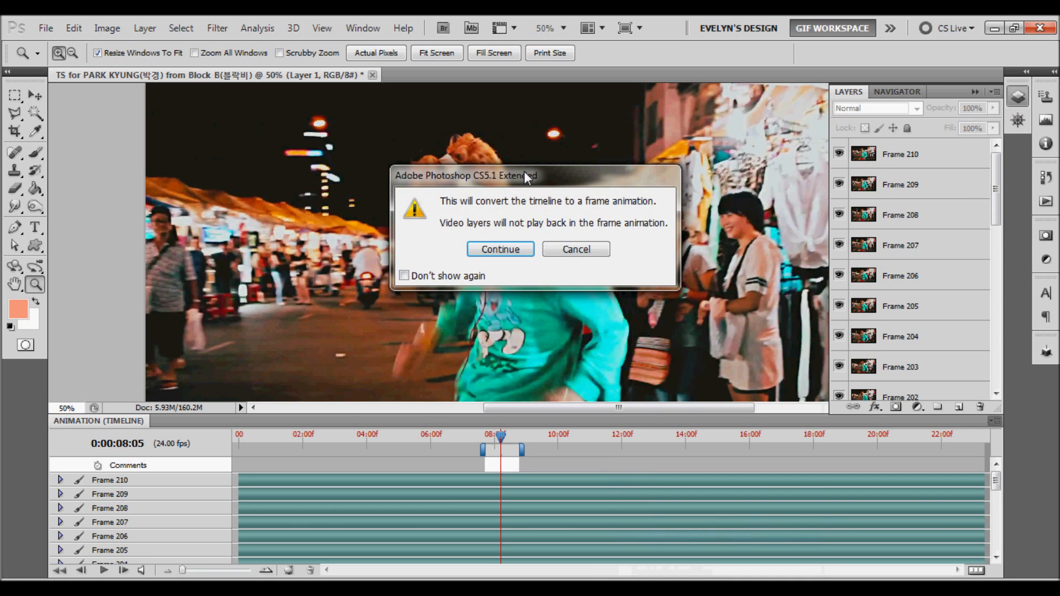
{"action": "left_click_drag", "start_coordinate": [526, 176], "coordinate": [447, 180]}
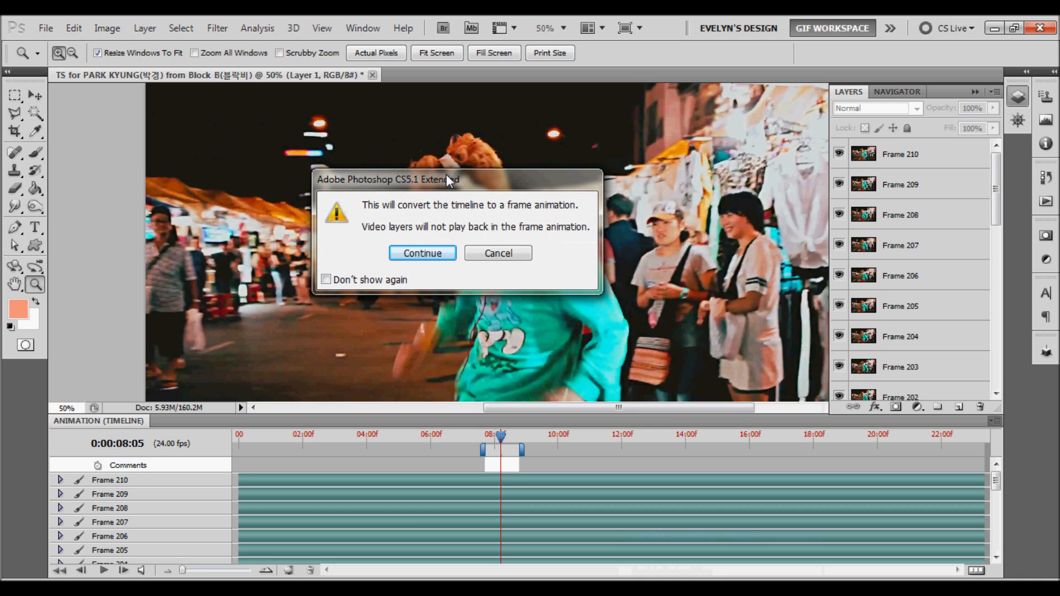
{"action": "mouse_move", "coordinate": [422, 254]}
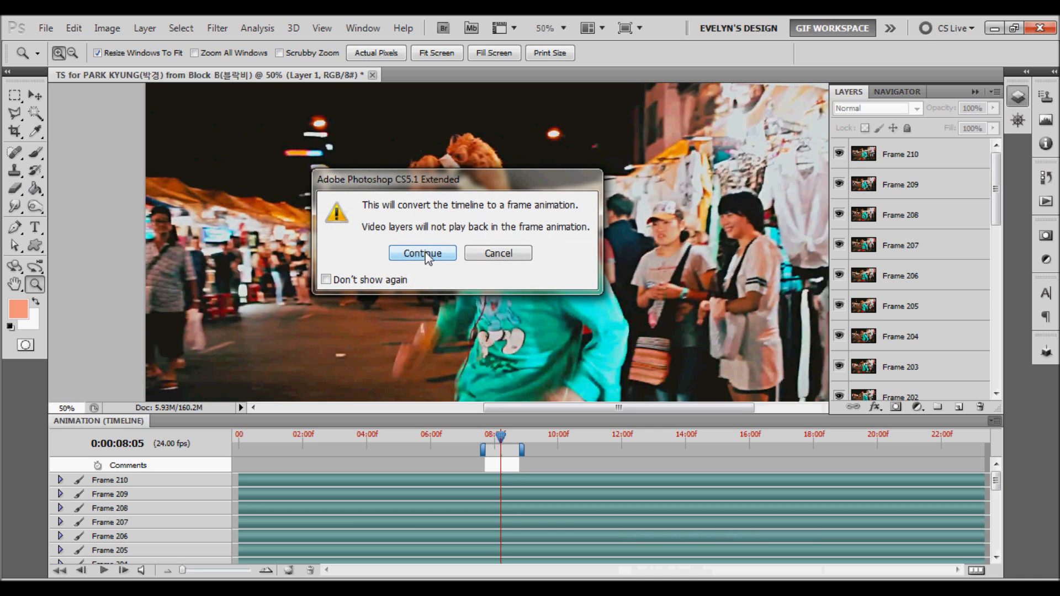
{"action": "mouse_move", "coordinate": [424, 263]}
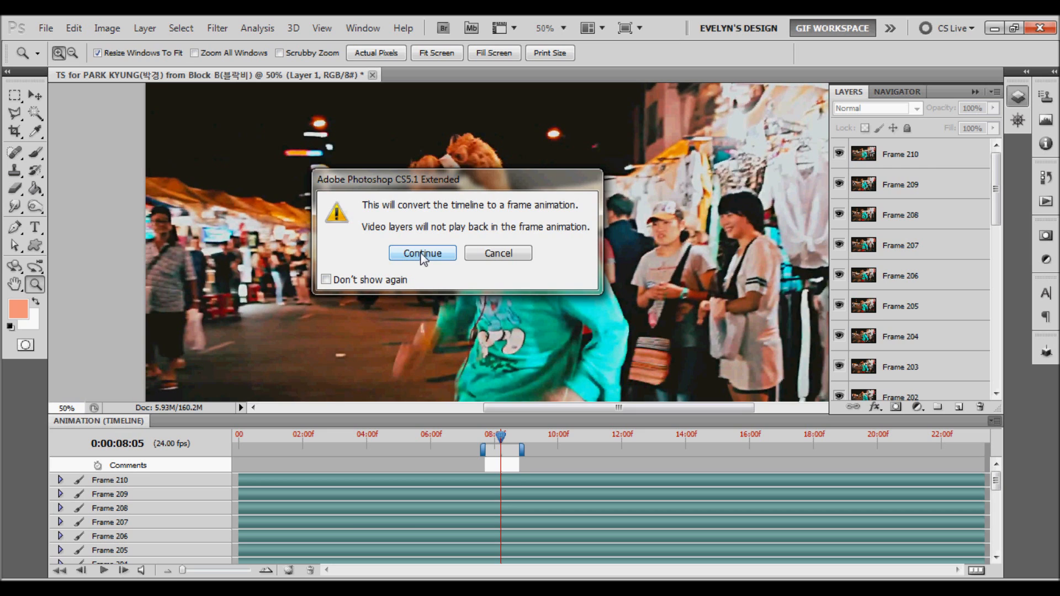
{"action": "left_click", "coordinate": [422, 253]}
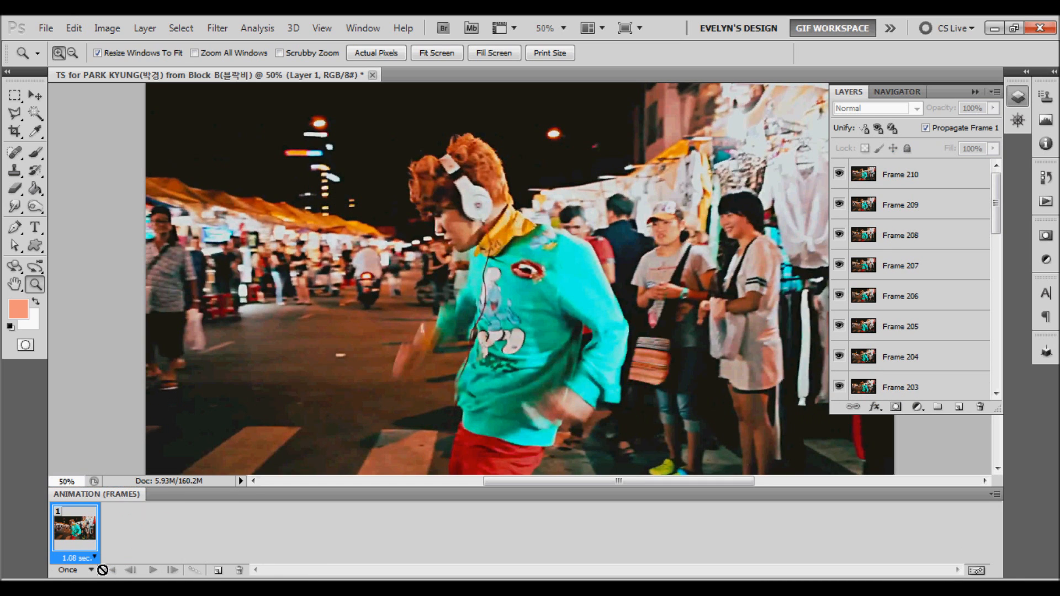
Step: Collapse the Layers panel and make one animation frame from each frame layer
{"action": "scroll", "scroll_direction": "down", "scroll_amount": 3}
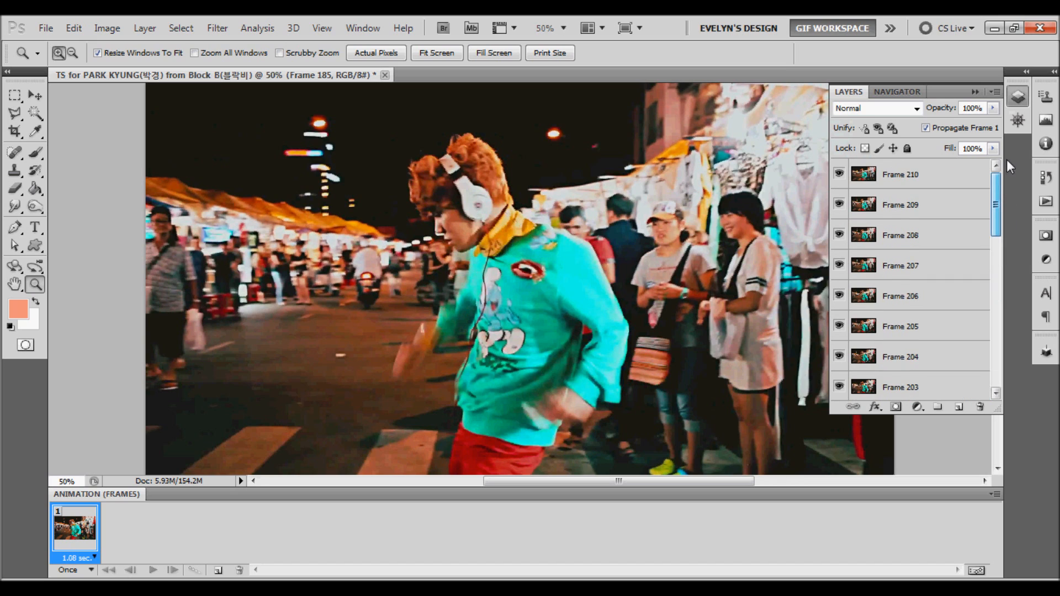
{"action": "scroll", "scroll_direction": "down", "scroll_amount": 3}
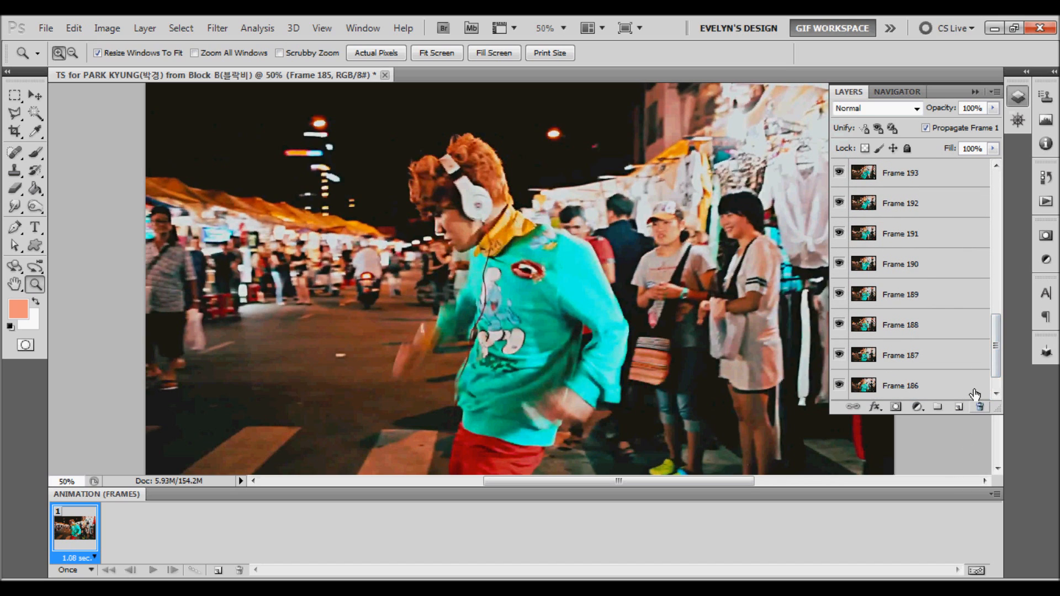
{"action": "left_click", "coordinate": [904, 386]}
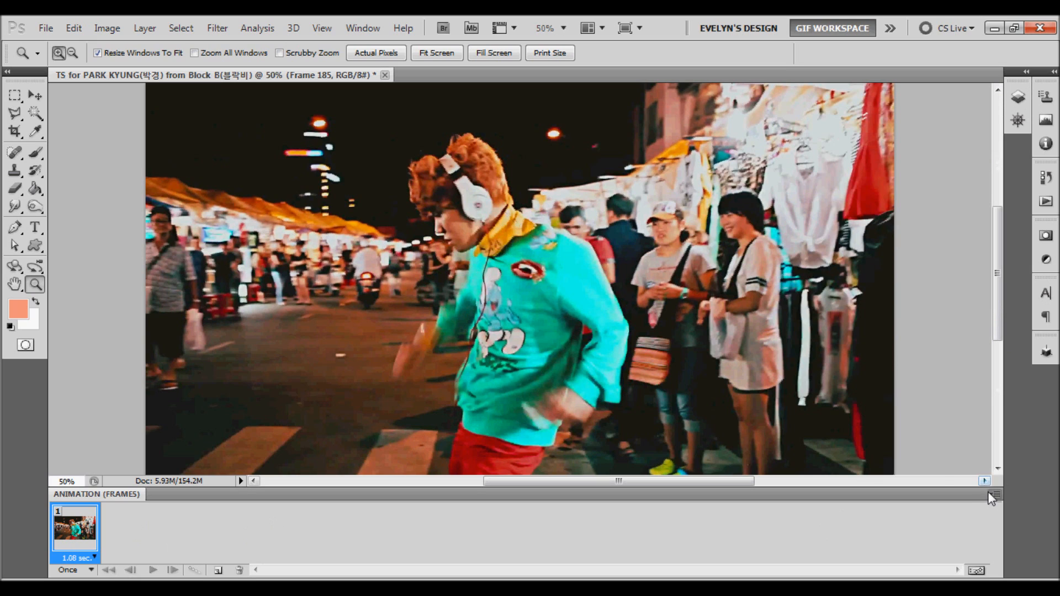
{"action": "left_click", "coordinate": [999, 493]}
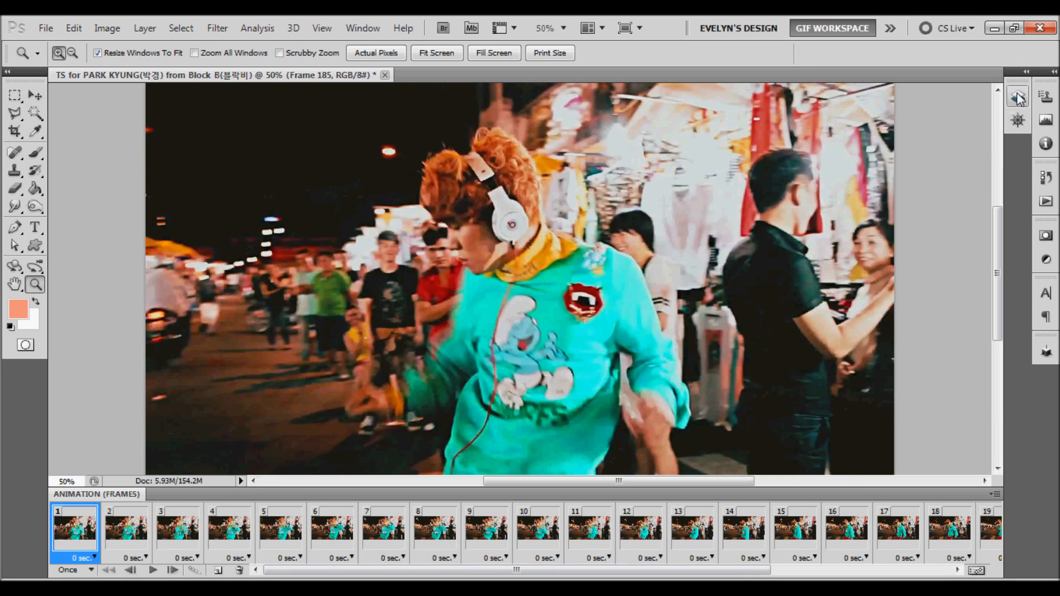
Step: Reopen Layers and remove even-numbered frame layers such as Frame 188
{"action": "left_click", "coordinate": [1019, 97]}
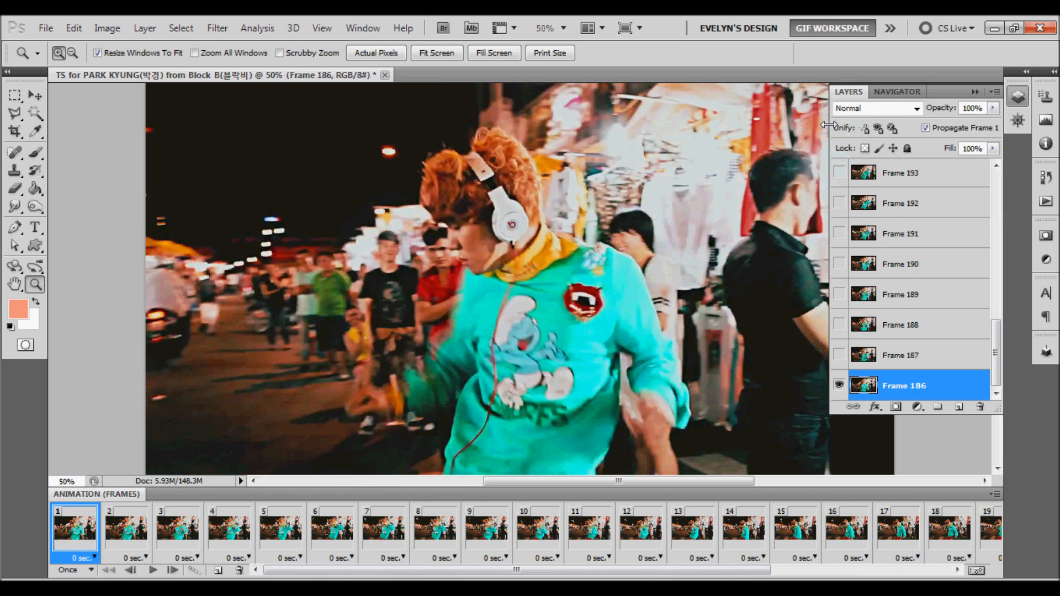
{"action": "left_click", "coordinate": [998, 92]}
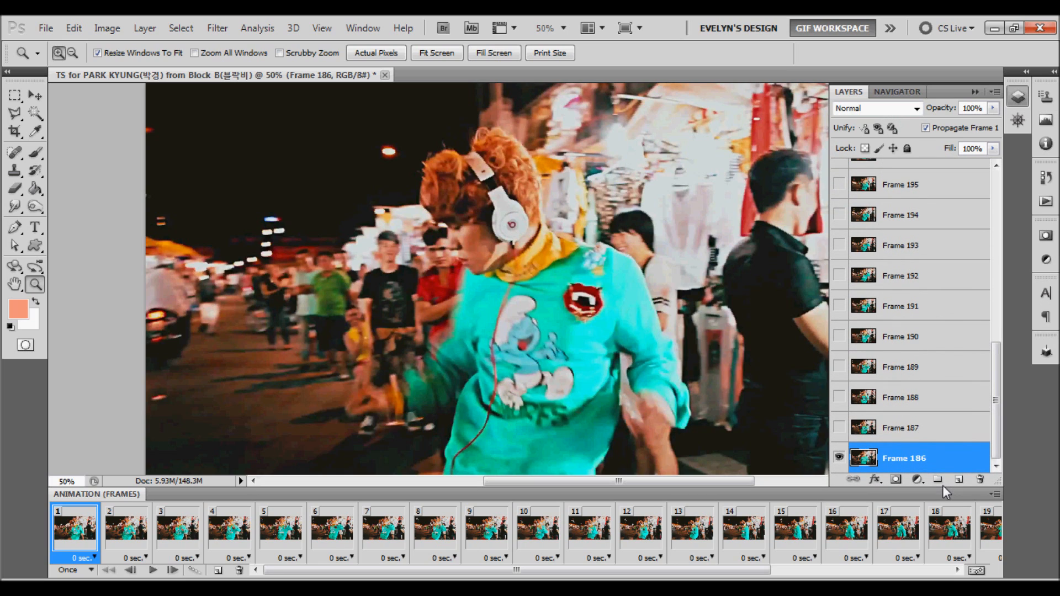
{"action": "mouse_move", "coordinate": [937, 438]}
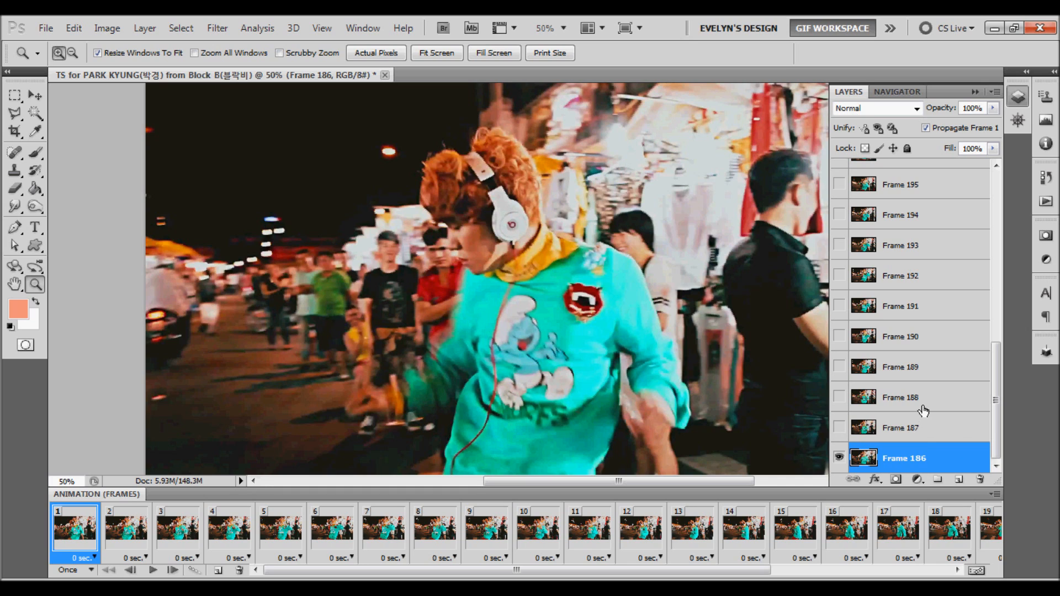
{"action": "left_click", "coordinate": [912, 429]}
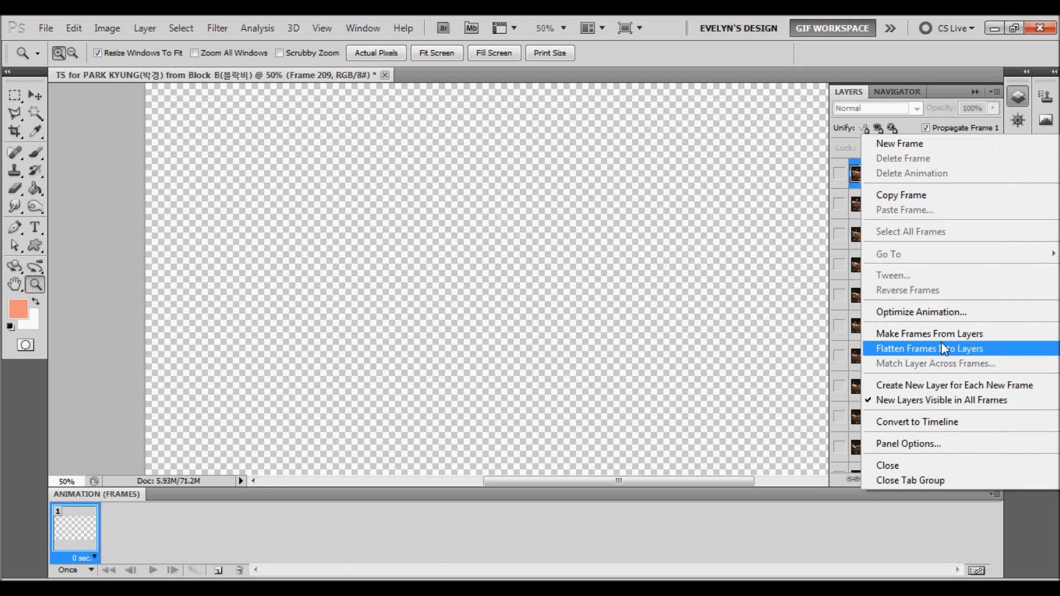
Step: Rebuild twelve frames from the remaining layers and select from frame 1
{"action": "left_click", "coordinate": [926, 348]}
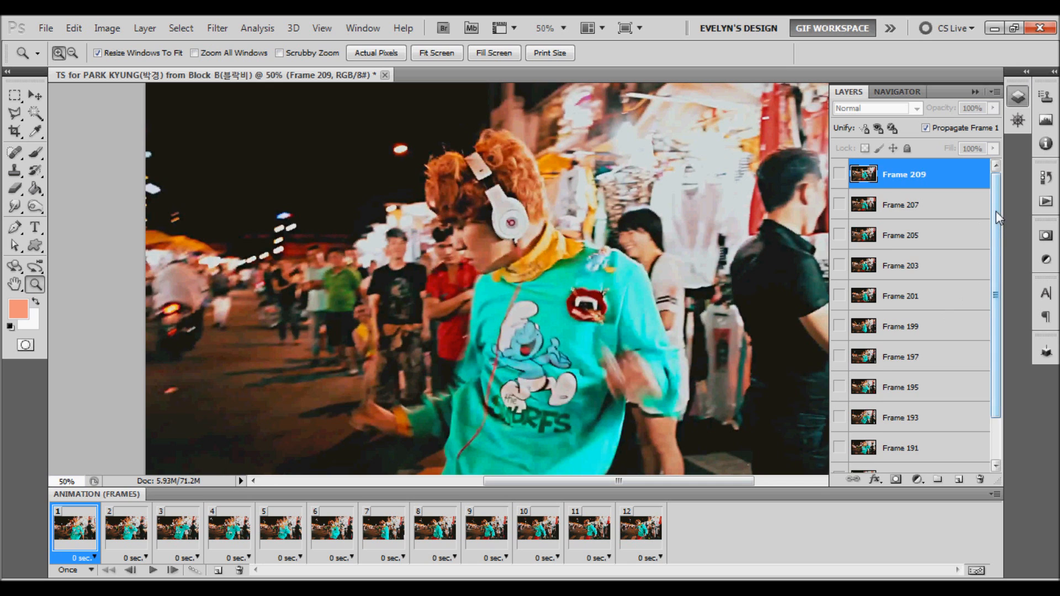
{"action": "scroll", "scroll_direction": "down", "scroll_amount": 3}
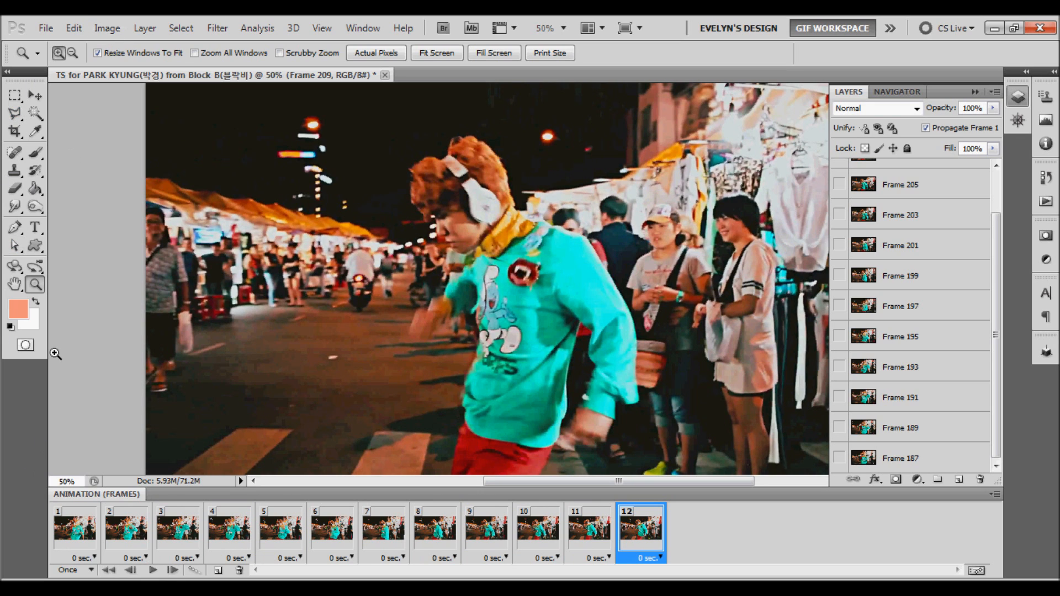
{"action": "left_click", "coordinate": [73, 535]}
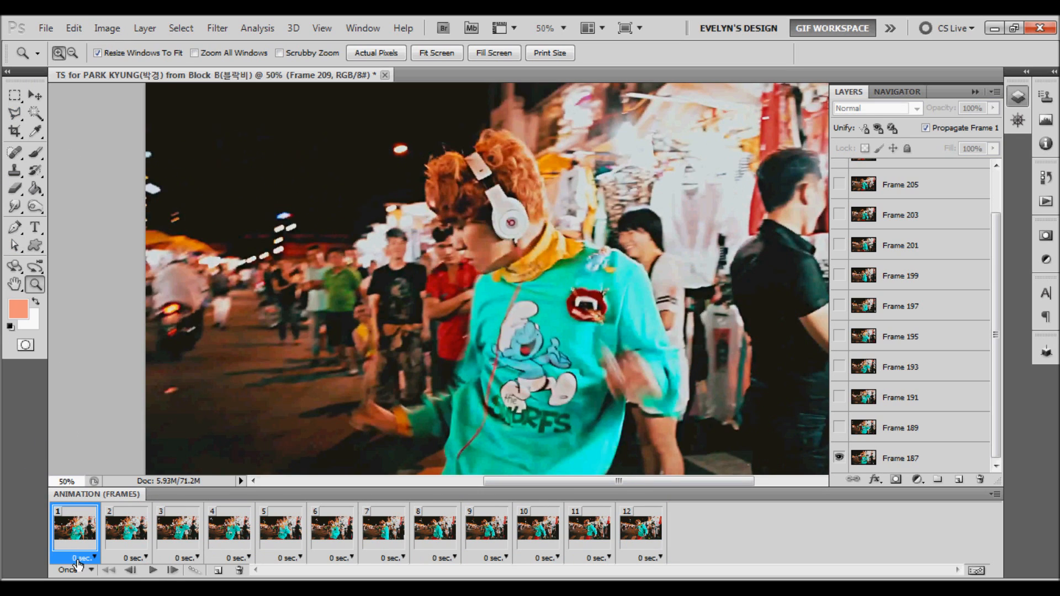
{"action": "mouse_move", "coordinate": [677, 563]}
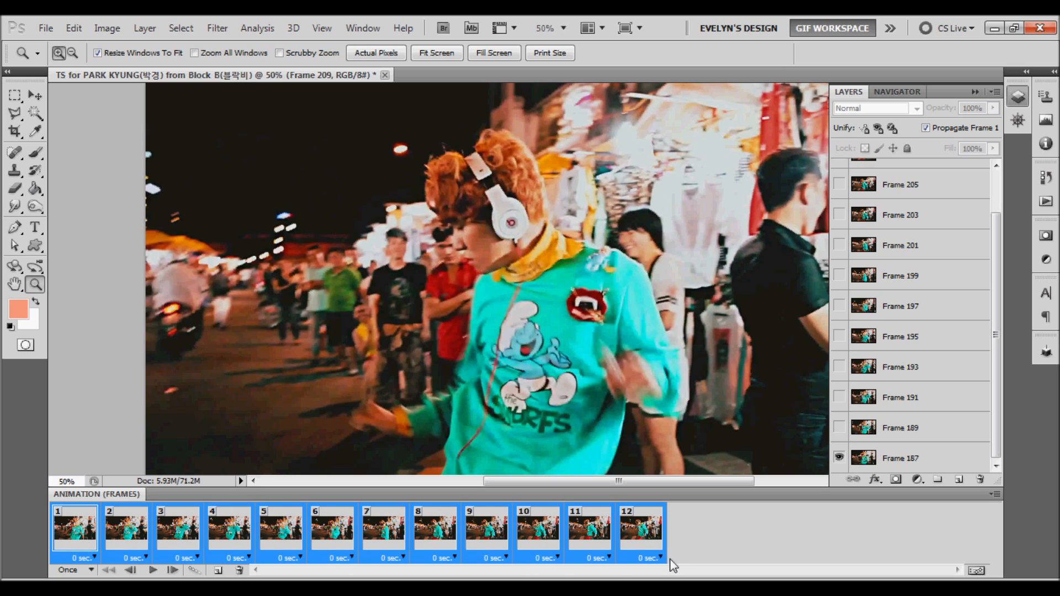
Step: Set a custom 0.15-second delay on all selected frames
{"action": "left_click", "coordinate": [663, 558]}
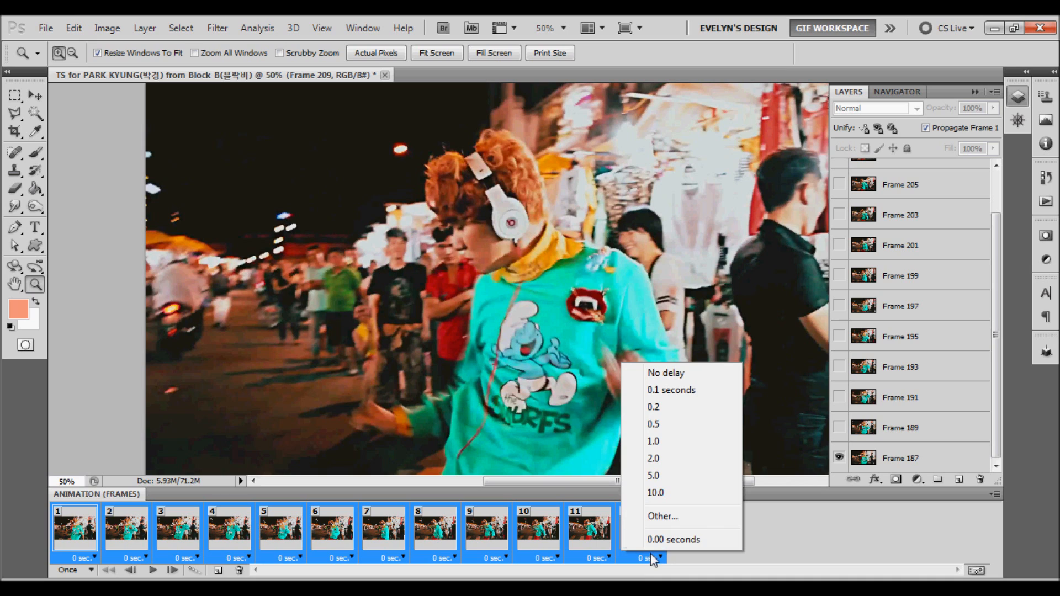
{"action": "mouse_move", "coordinate": [670, 567]}
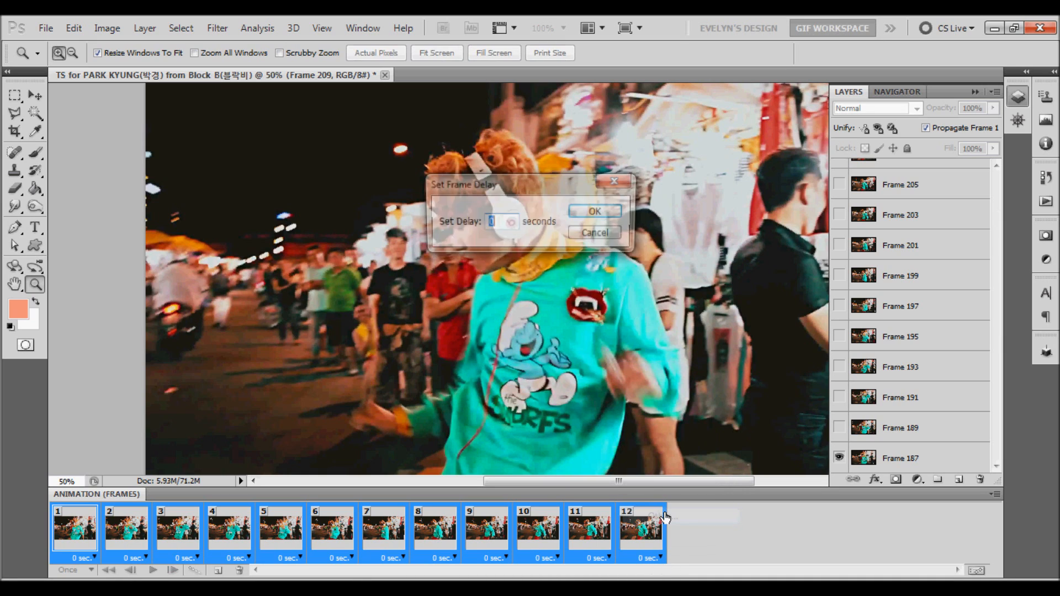
{"action": "type", "text": "0.15"}
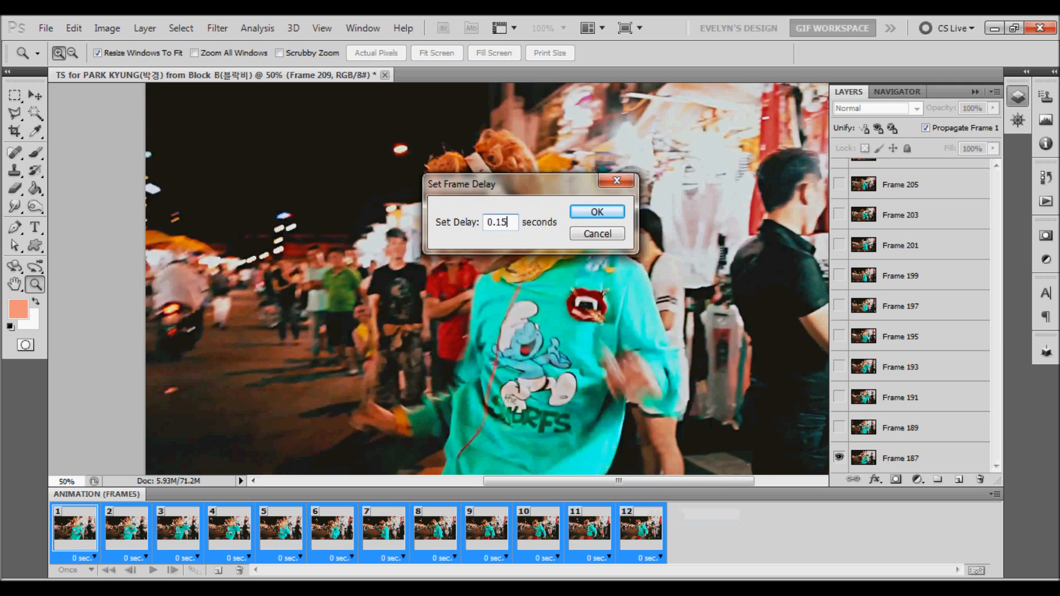
{"action": "left_click", "coordinate": [596, 211]}
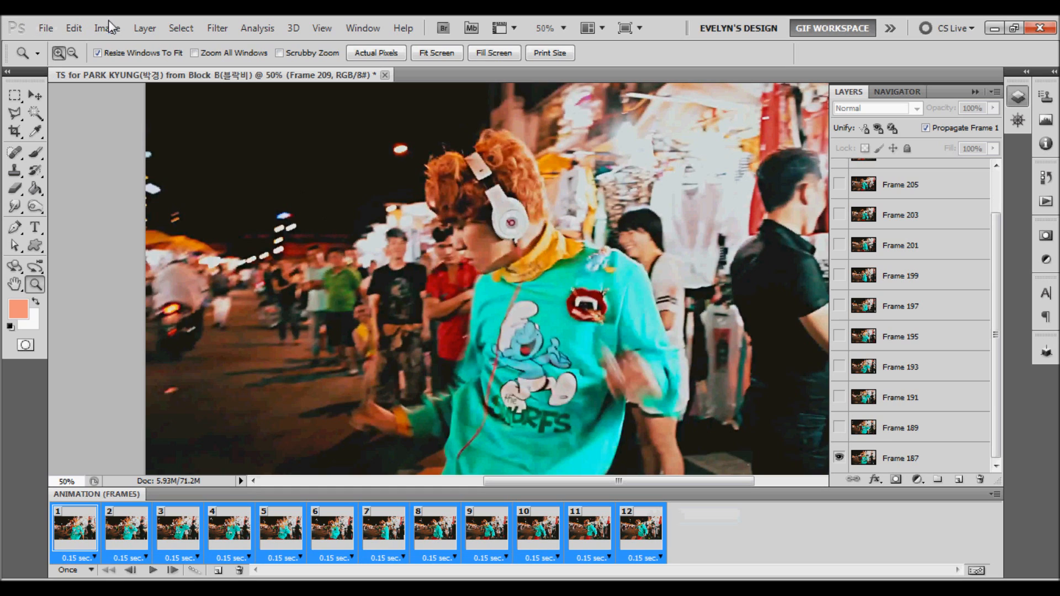
Step: Bring up Image Size to scale the whole animation down
{"action": "left_click", "coordinate": [106, 27]}
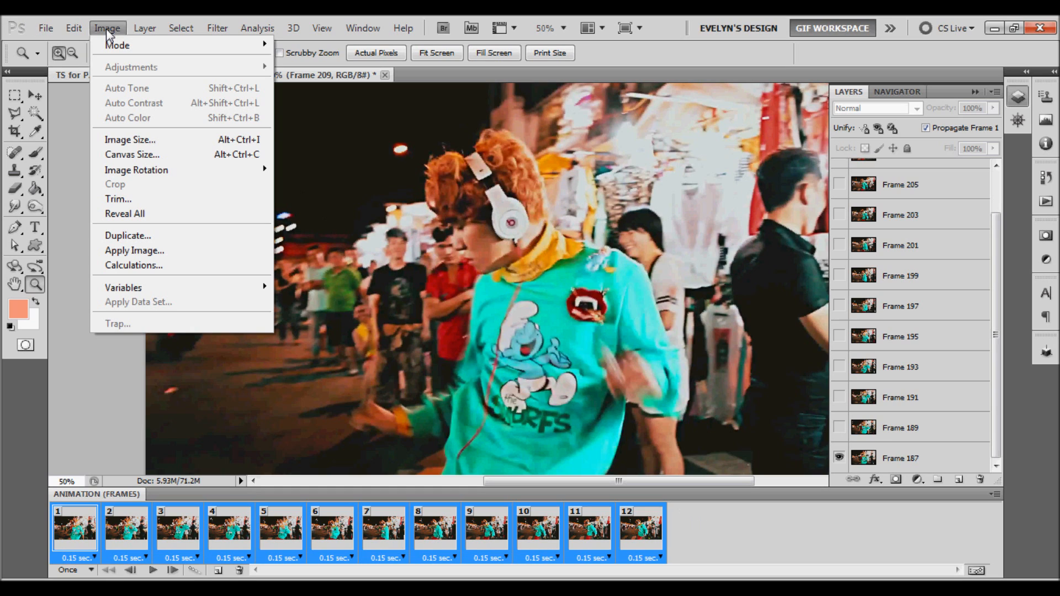
{"action": "mouse_move", "coordinate": [146, 163]}
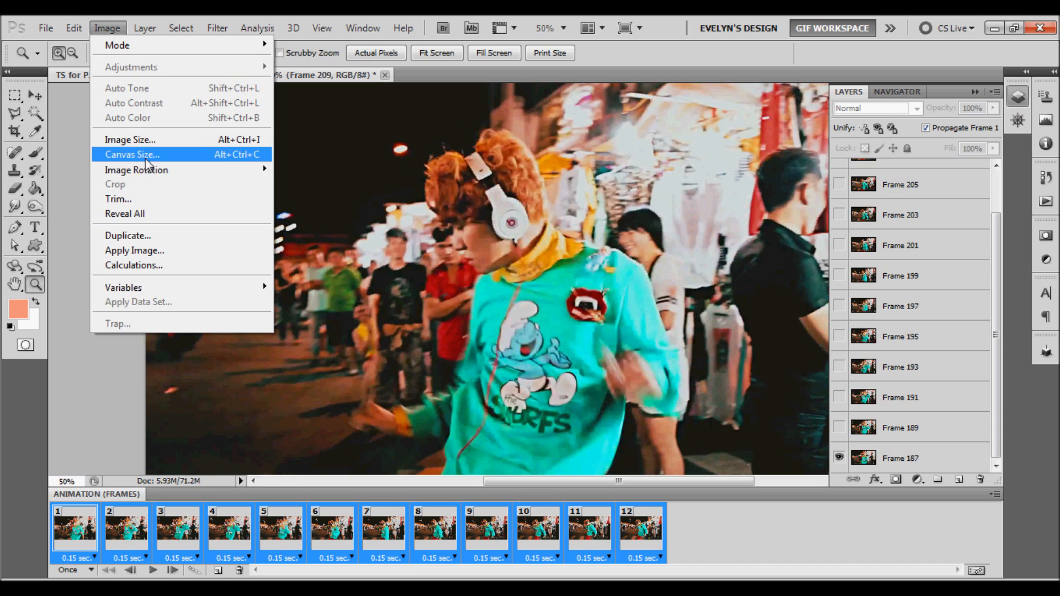
{"action": "left_click", "coordinate": [129, 139]}
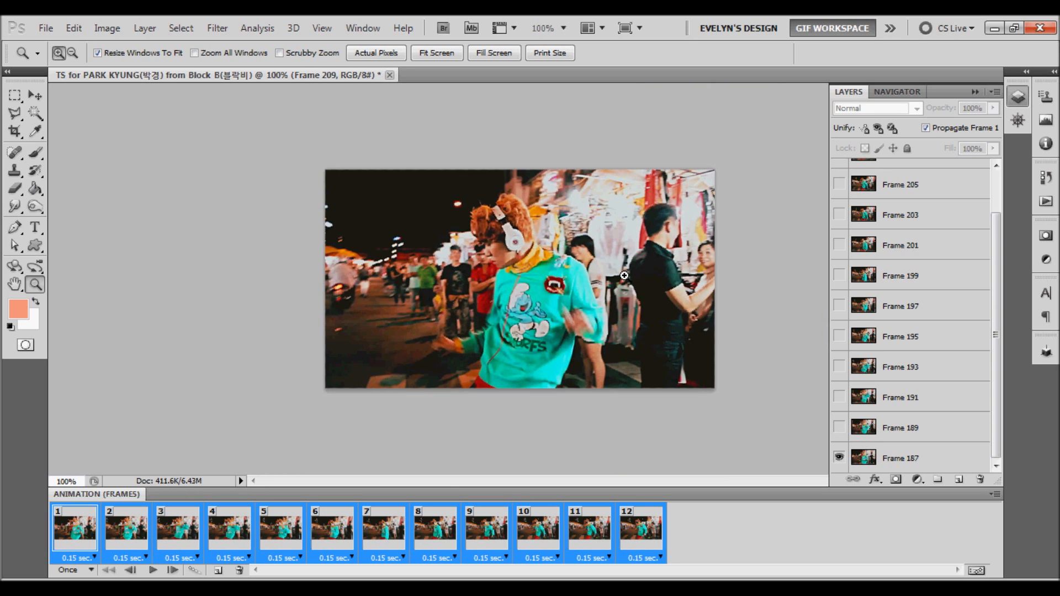
{"action": "mouse_move", "coordinate": [585, 313]}
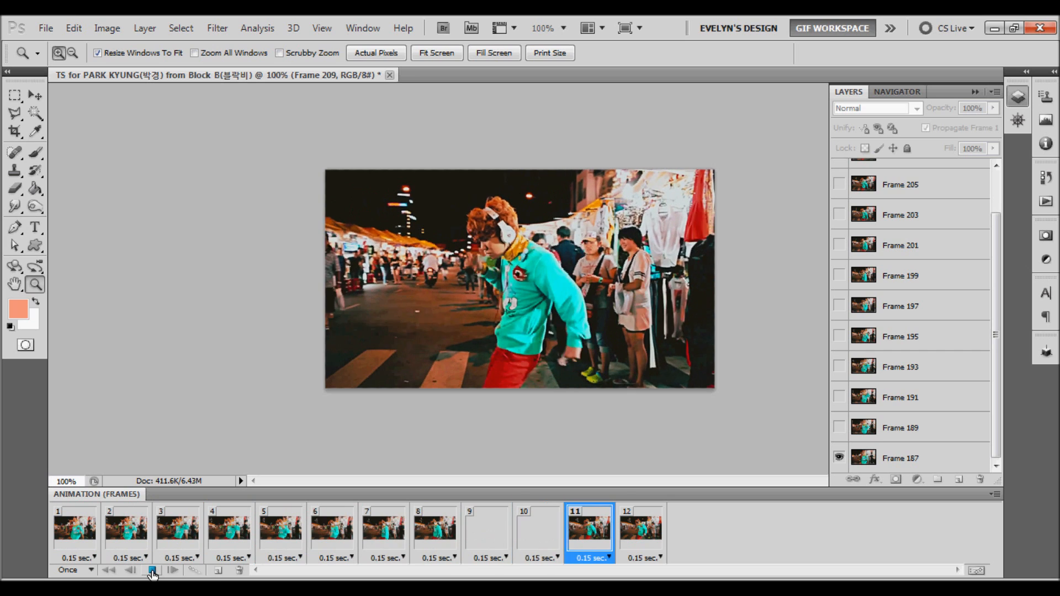
Step: Stop playback and return to frame 1 with delays now at 0.08 seconds
{"action": "left_click", "coordinate": [153, 583]}
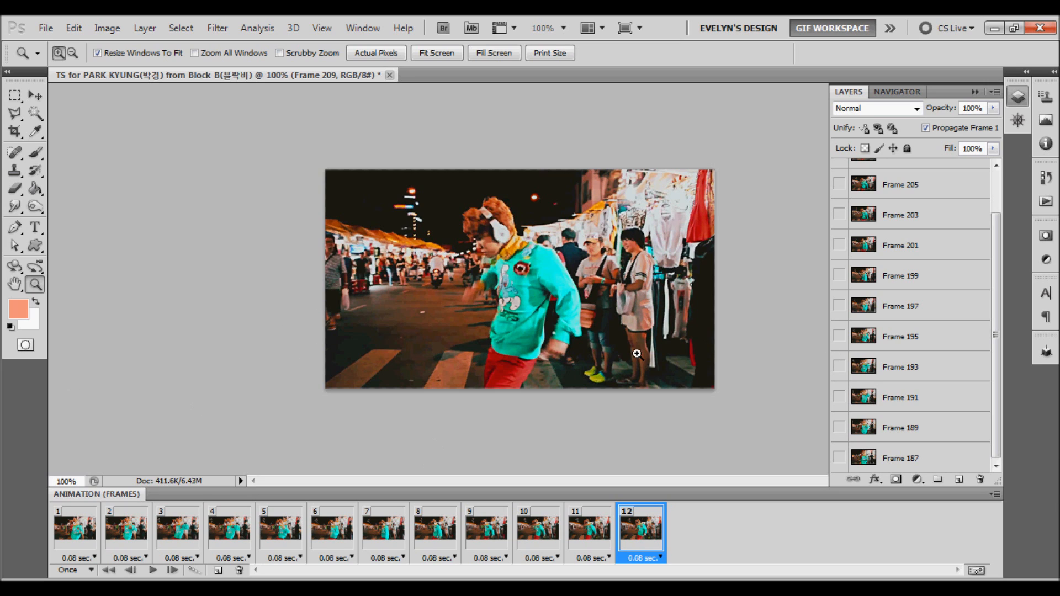
{"action": "left_click", "coordinate": [71, 542]}
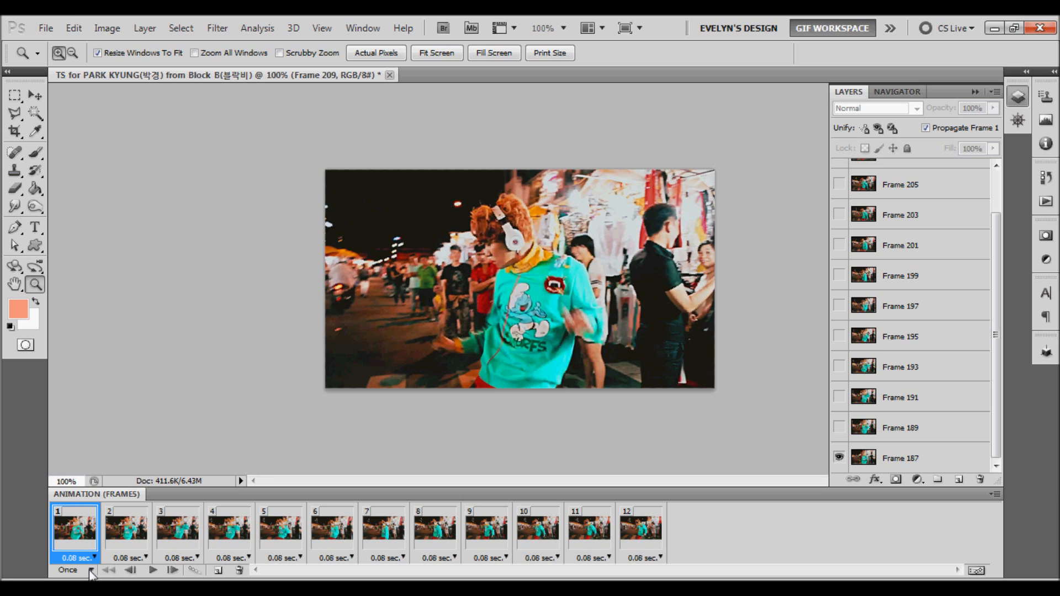
Step: Set the Animation panel looping to Forever, then play the preview through and stop it
{"action": "left_click", "coordinate": [72, 572]}
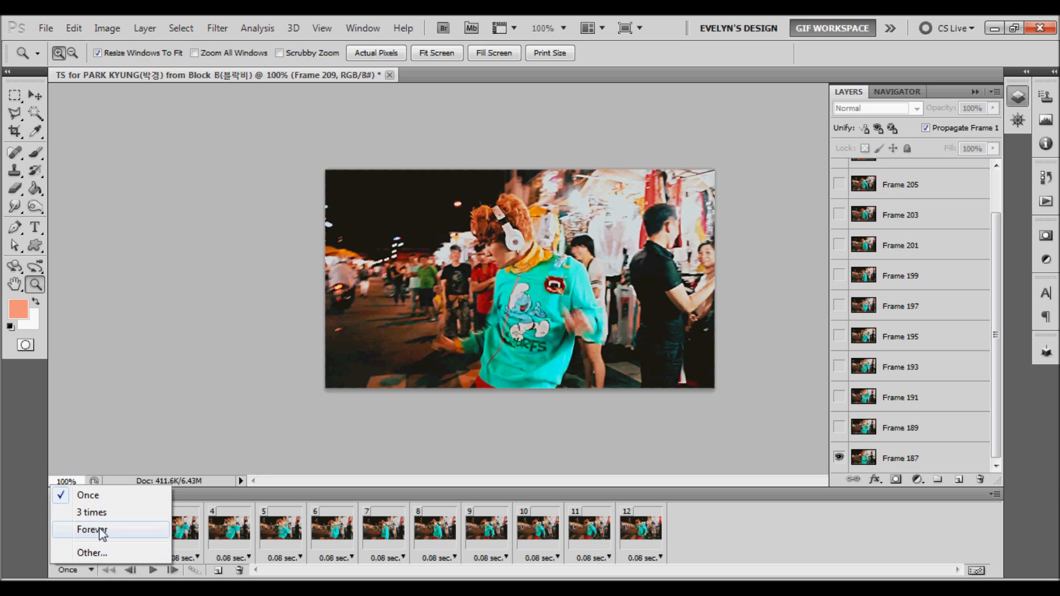
{"action": "left_click", "coordinate": [93, 530]}
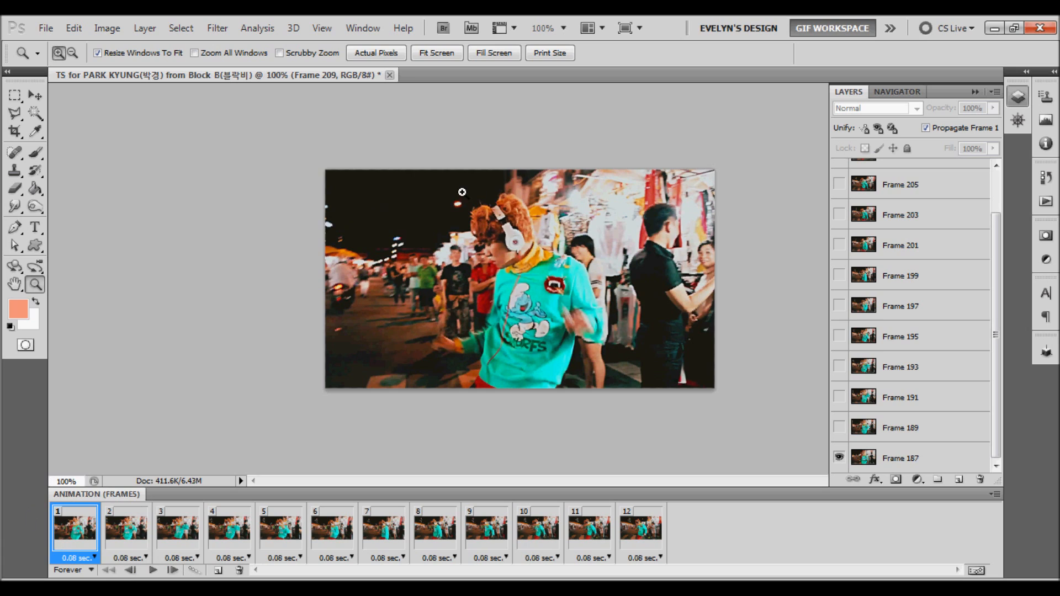
{"action": "mouse_move", "coordinate": [703, 327]}
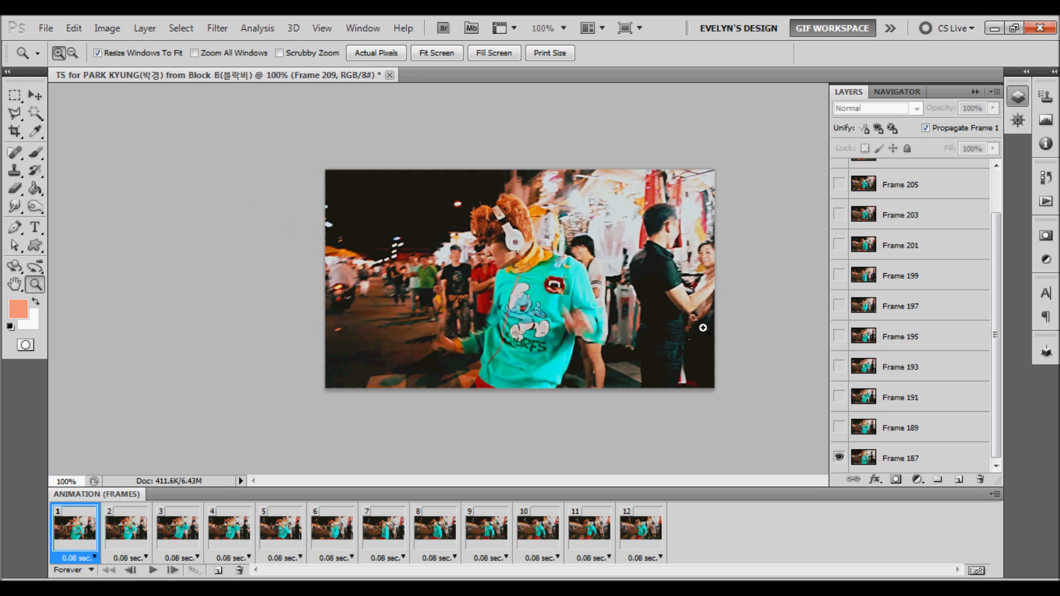
{"action": "mouse_move", "coordinate": [696, 325]}
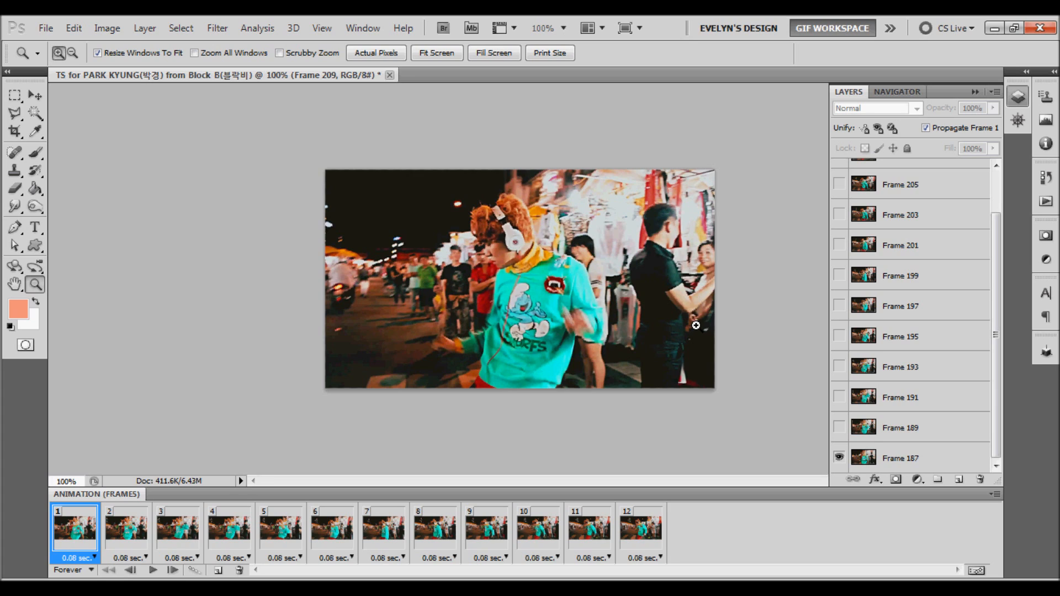
{"action": "mouse_move", "coordinate": [539, 249]}
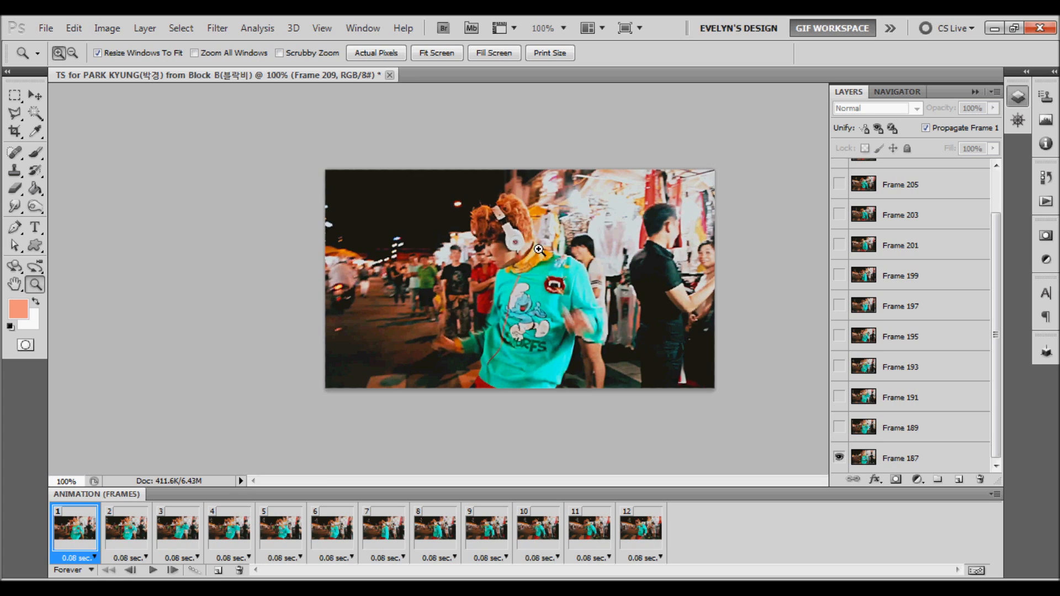
{"action": "left_click", "coordinate": [152, 570]}
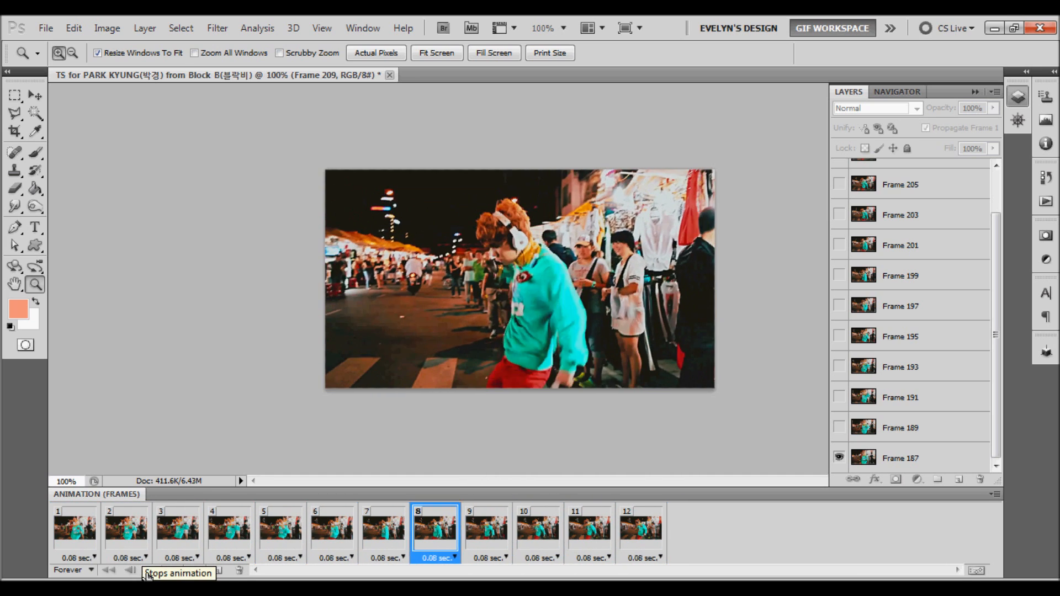
{"action": "left_click", "coordinate": [128, 585]}
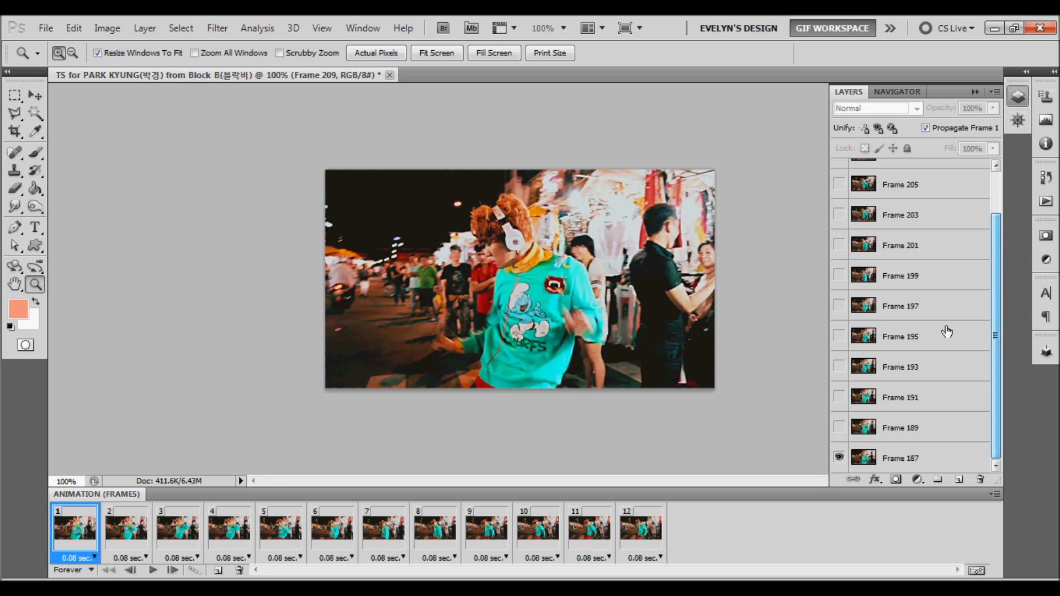
Step: Select the Frame 187 layer, keep it visible, and go to the image filters
{"action": "left_click", "coordinate": [916, 458]}
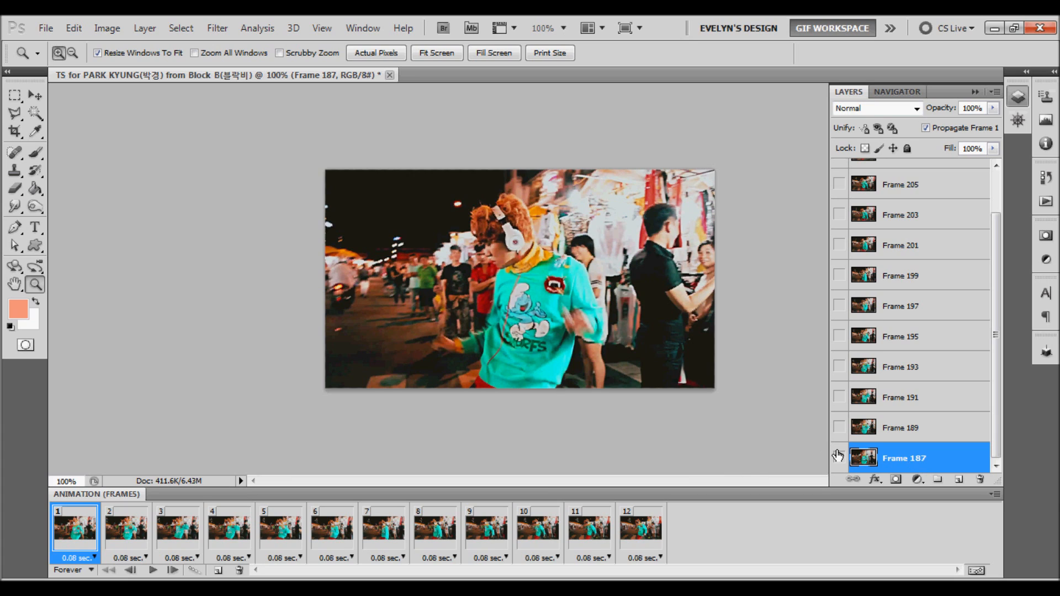
{"action": "left_click", "coordinate": [839, 459]}
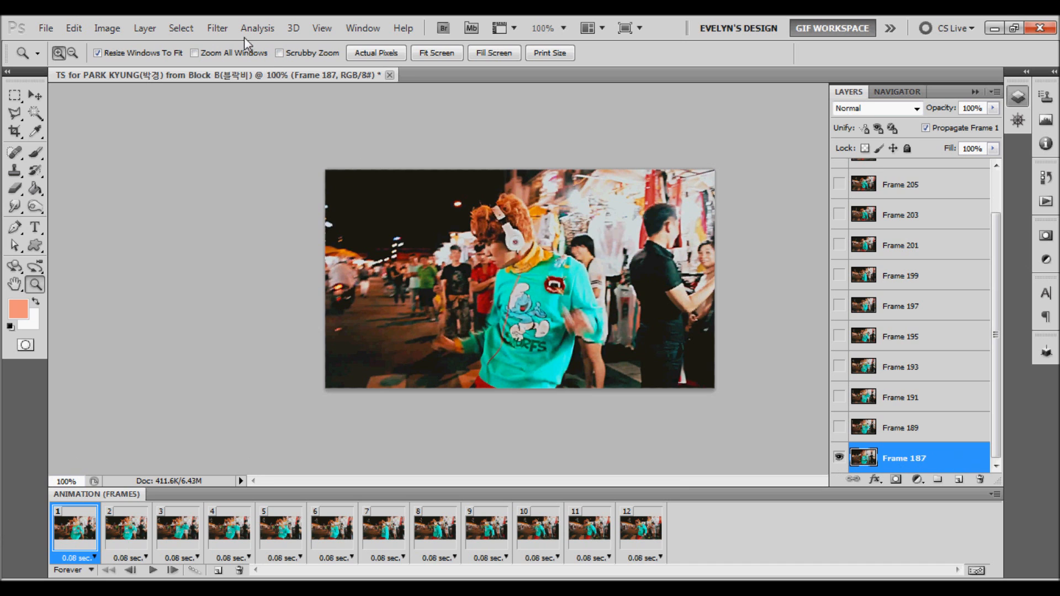
{"action": "left_click", "coordinate": [217, 28]}
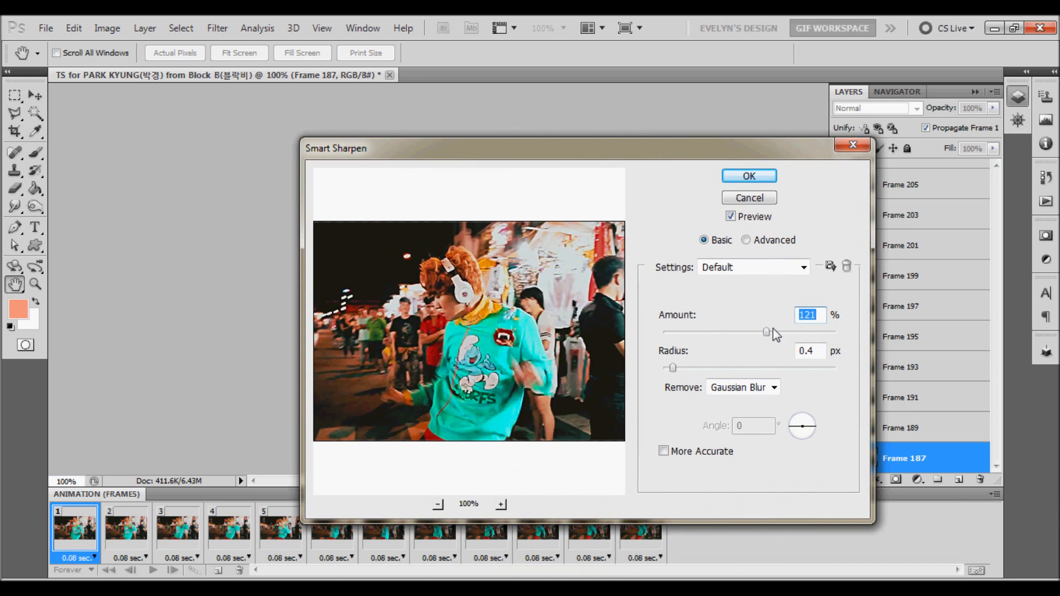
Step: Smart Sharpen Frame 187 with the amount pushed to 500% and a 0.5-pixel radius
{"action": "left_click_drag", "start_coordinate": [767, 332], "coordinate": [789, 332]}
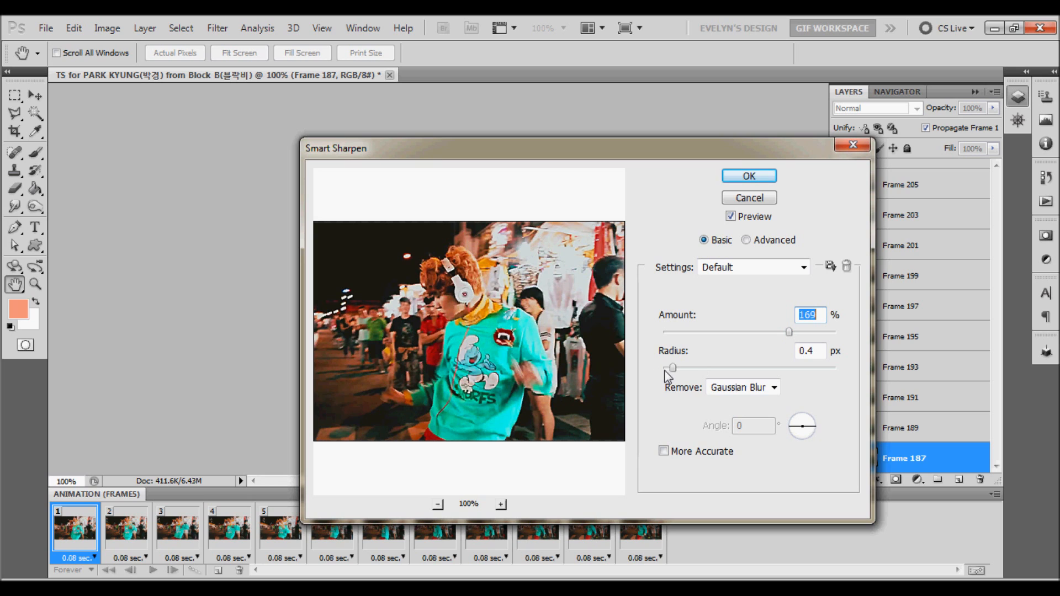
{"action": "left_click_drag", "start_coordinate": [674, 367], "coordinate": [682, 367]}
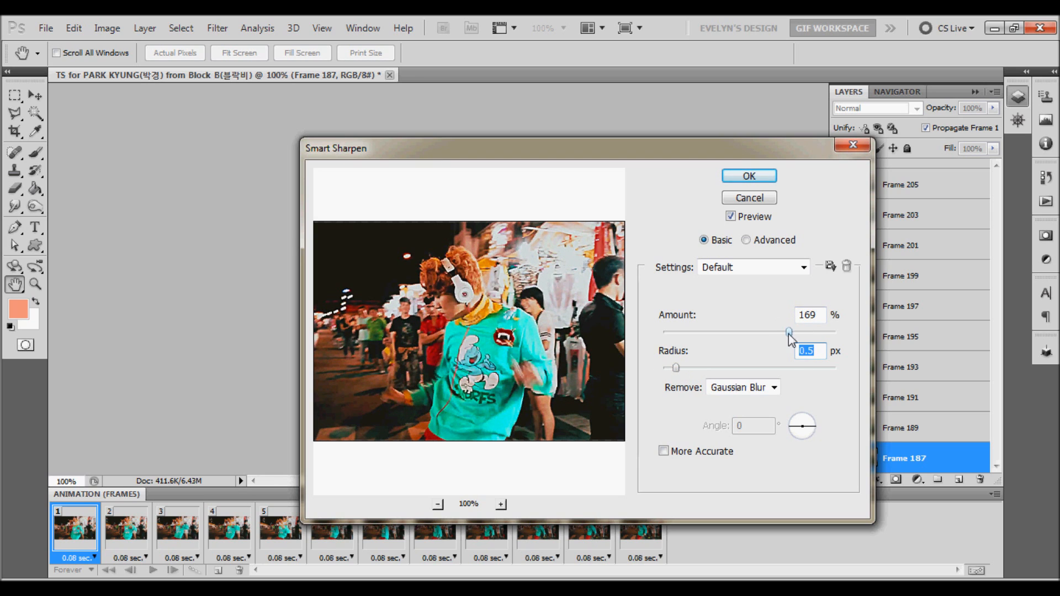
{"action": "left_click_drag", "start_coordinate": [788, 331], "coordinate": [837, 332]}
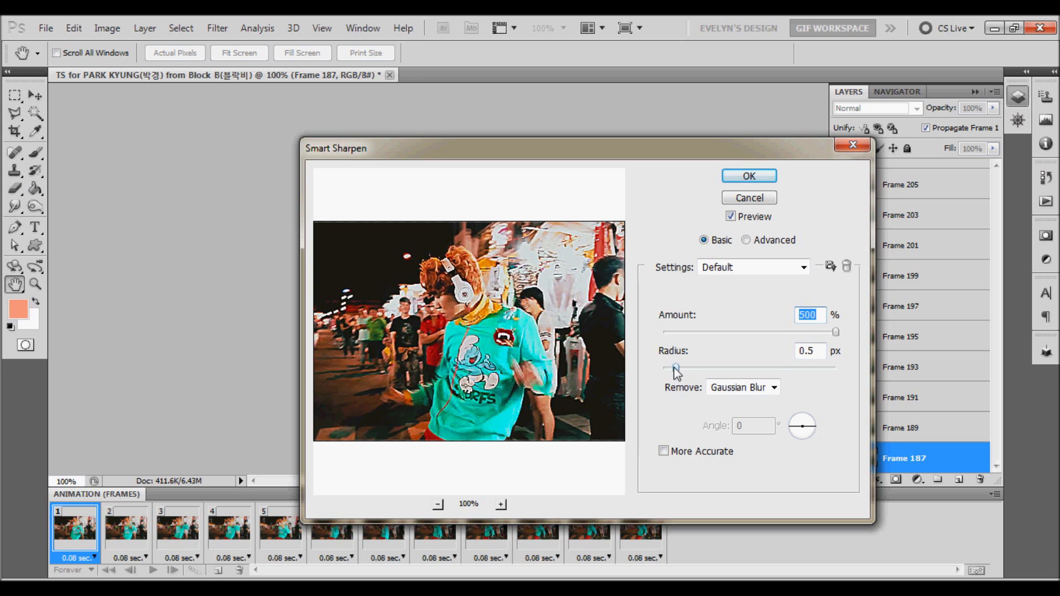
{"action": "left_click_drag", "start_coordinate": [676, 368], "coordinate": [669, 368]}
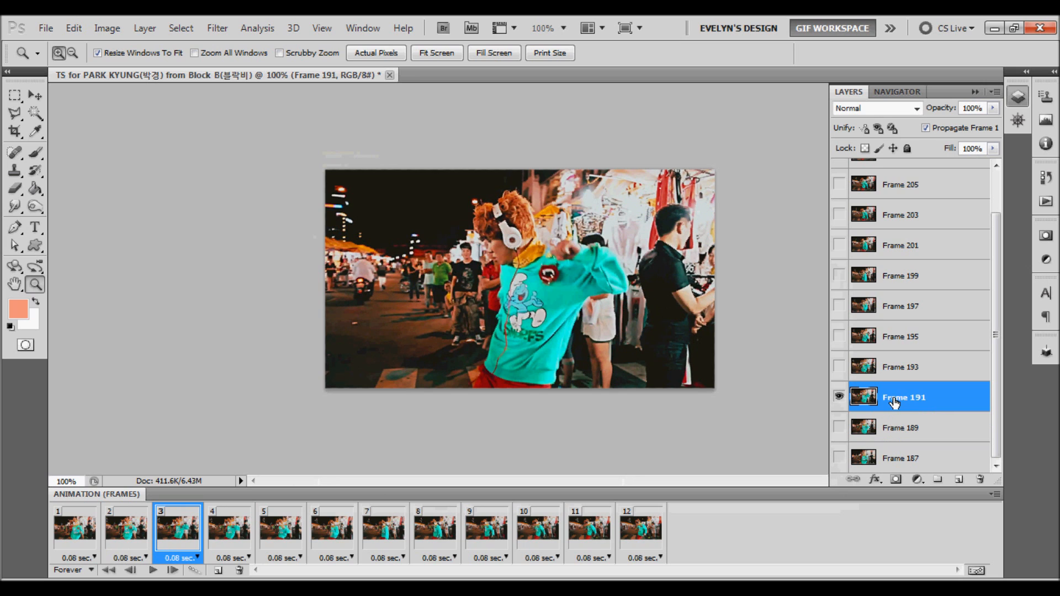
{"action": "left_click", "coordinate": [231, 533]}
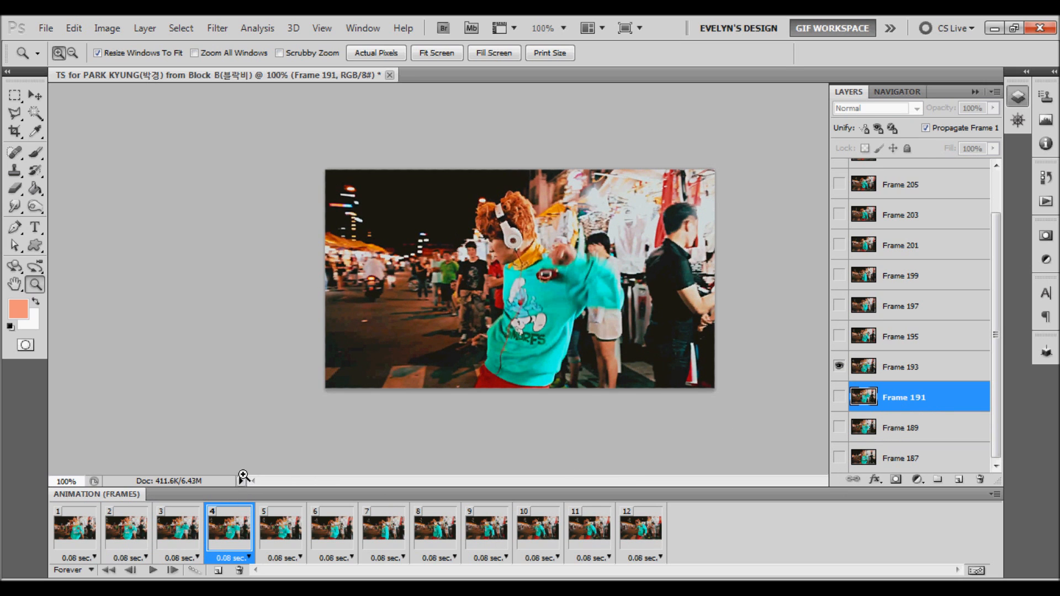
{"action": "left_click", "coordinate": [902, 368]}
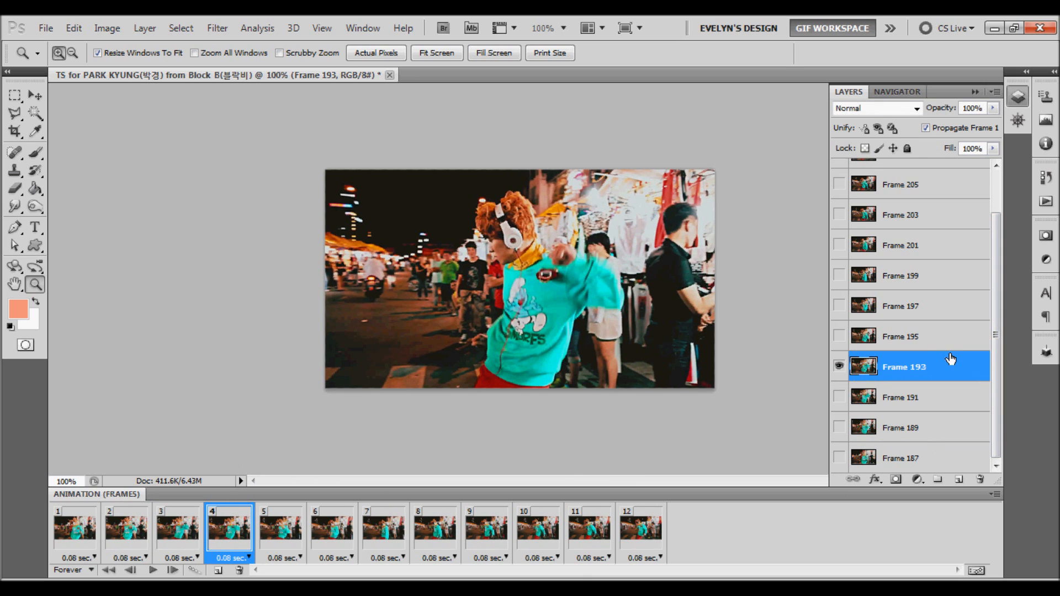
{"action": "left_click", "coordinate": [641, 533]}
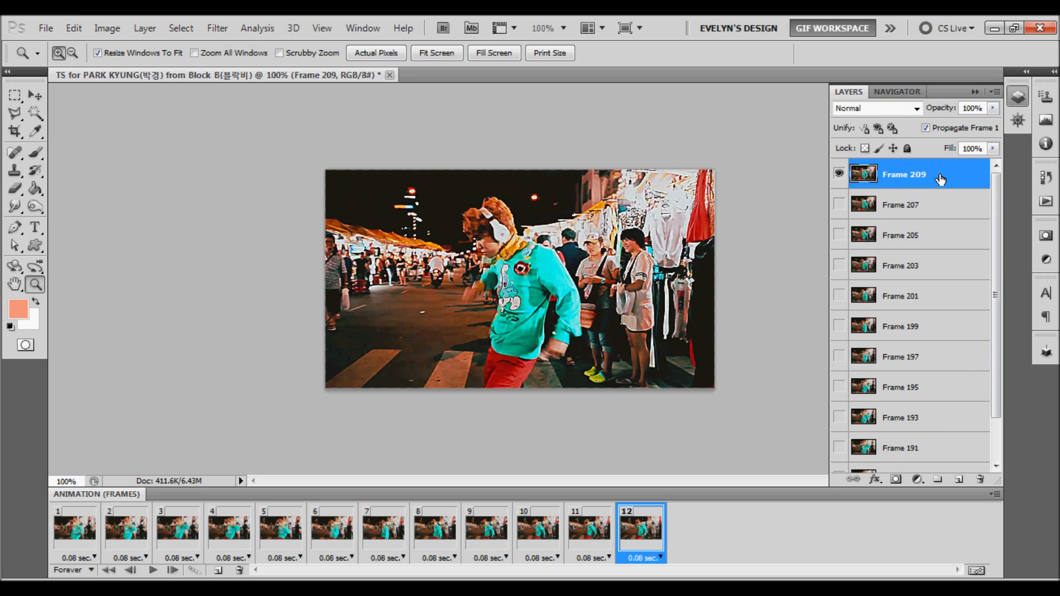
{"action": "mouse_move", "coordinate": [122, 519]}
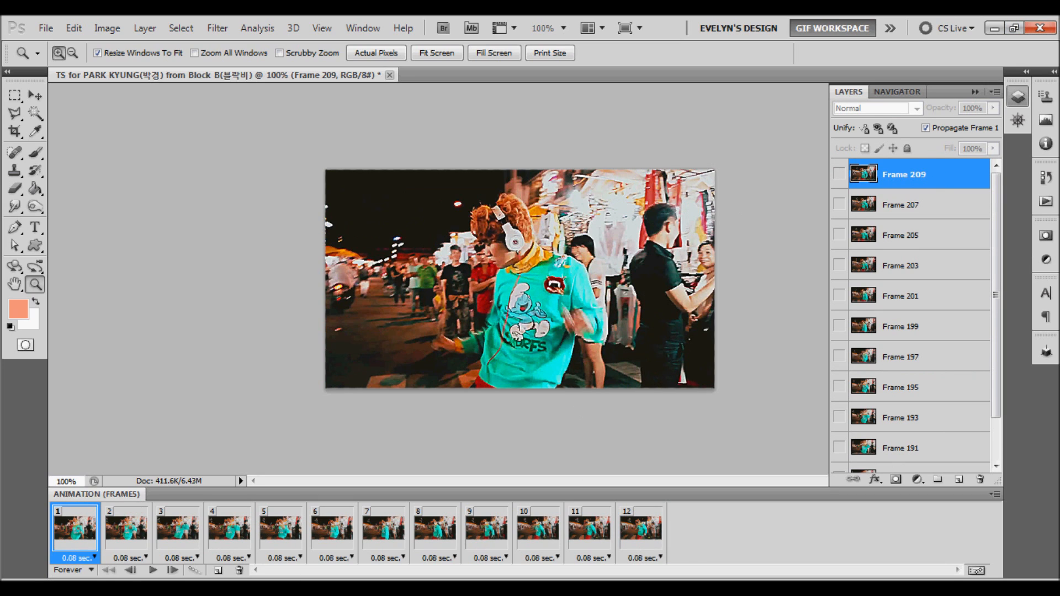
{"action": "left_click", "coordinate": [150, 586]}
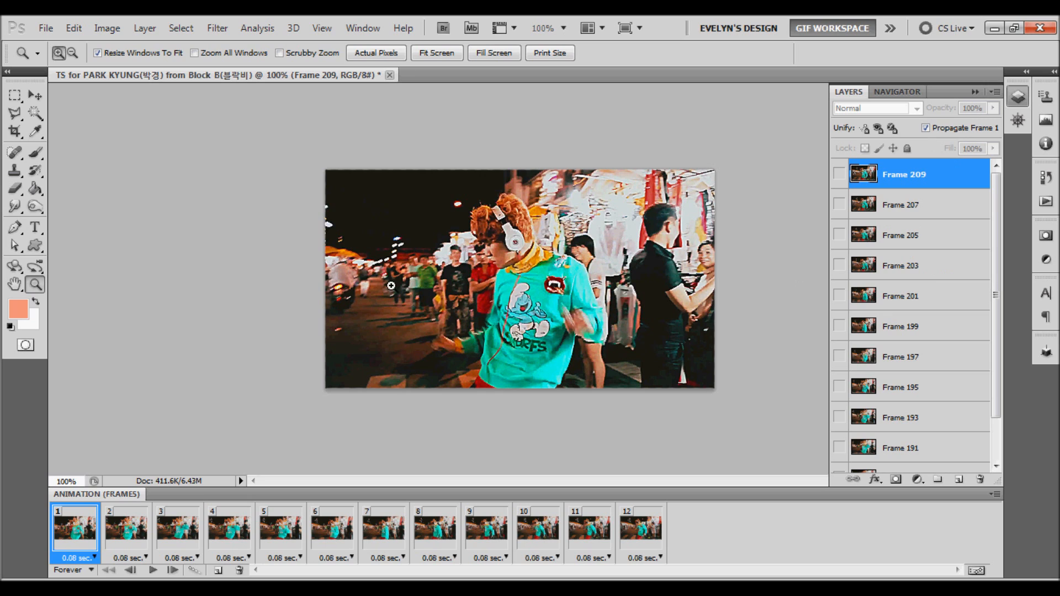
{"action": "mouse_move", "coordinate": [156, 216]}
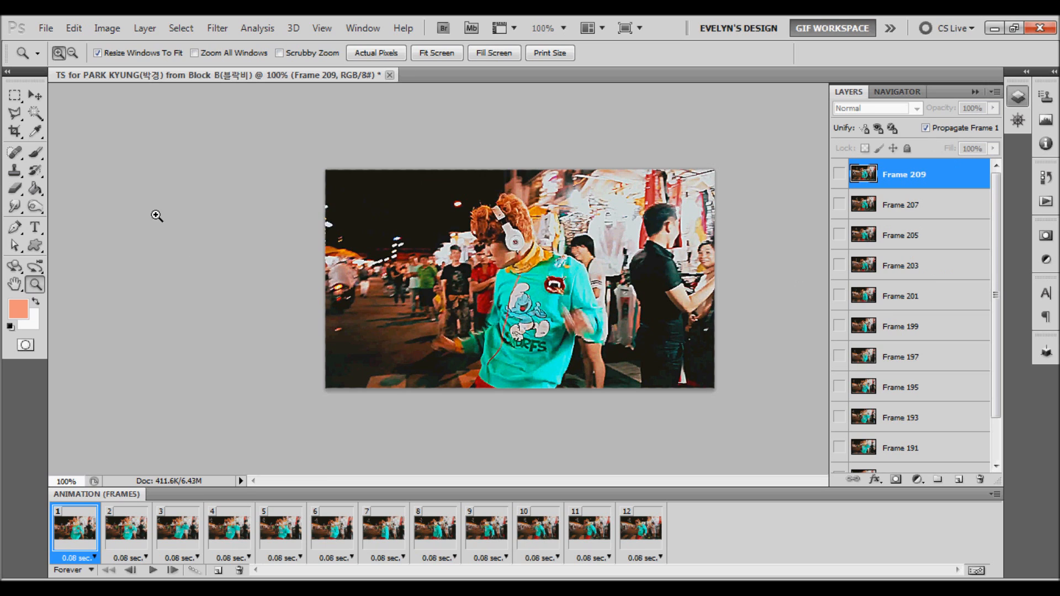
Step: Bring up the File menu to reach Save for Web & Devices
{"action": "left_click", "coordinate": [46, 13]}
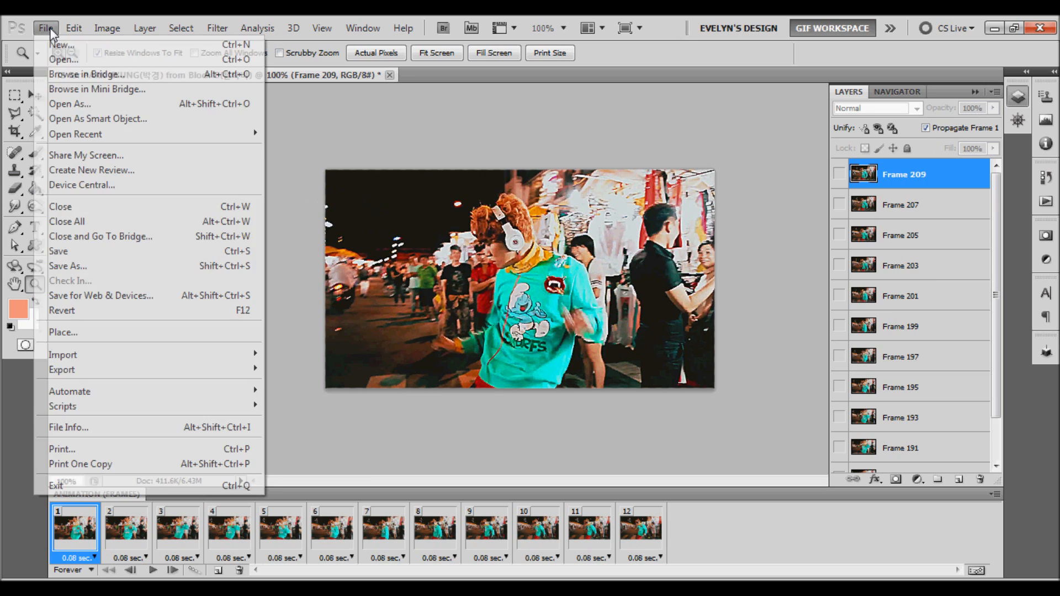
{"action": "mouse_move", "coordinate": [113, 302]}
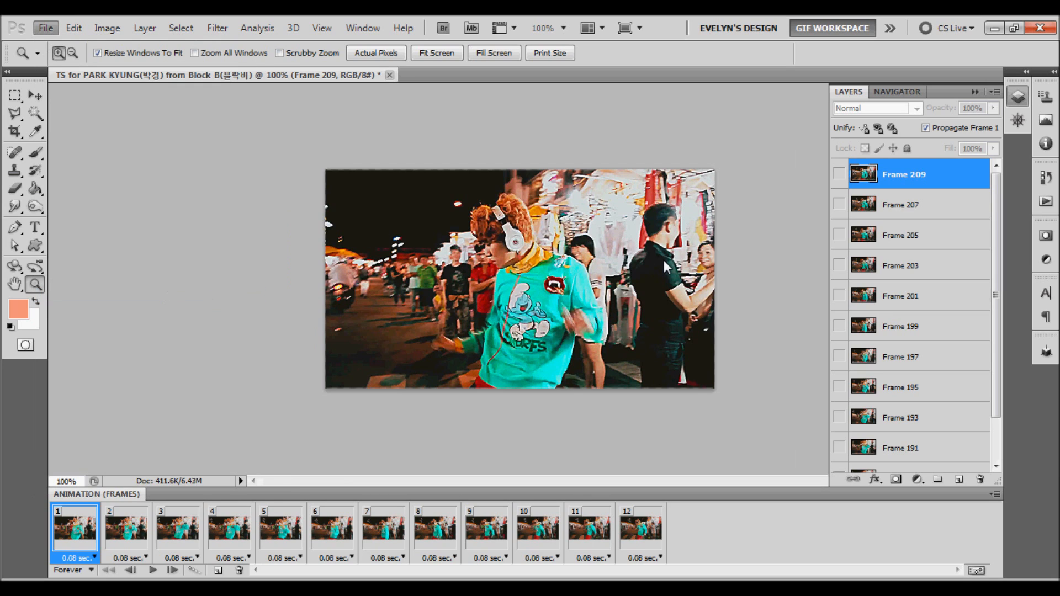
{"action": "mouse_move", "coordinate": [168, 571]}
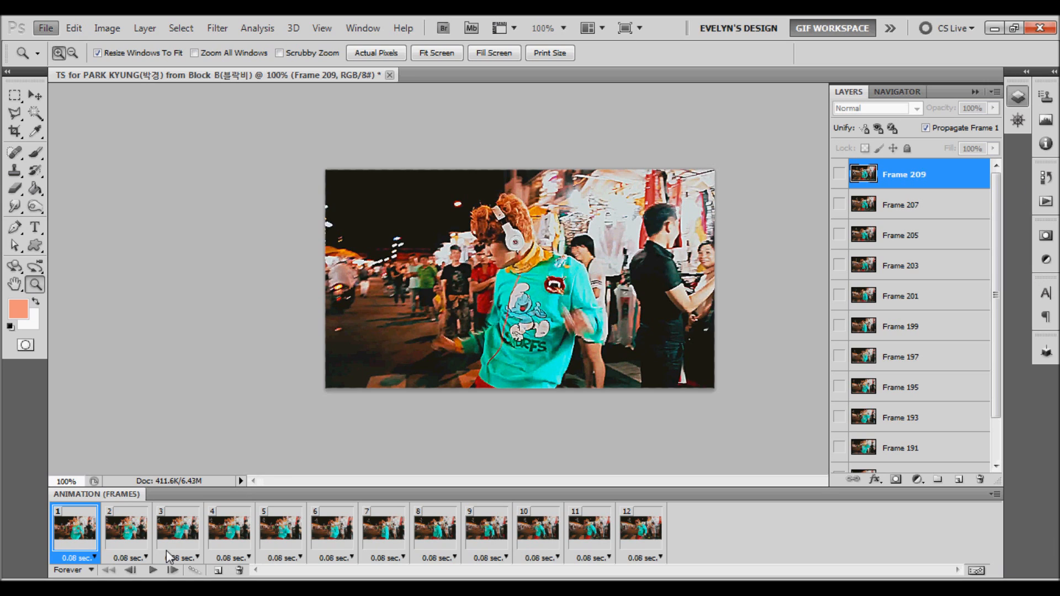
{"action": "mouse_move", "coordinate": [173, 344]}
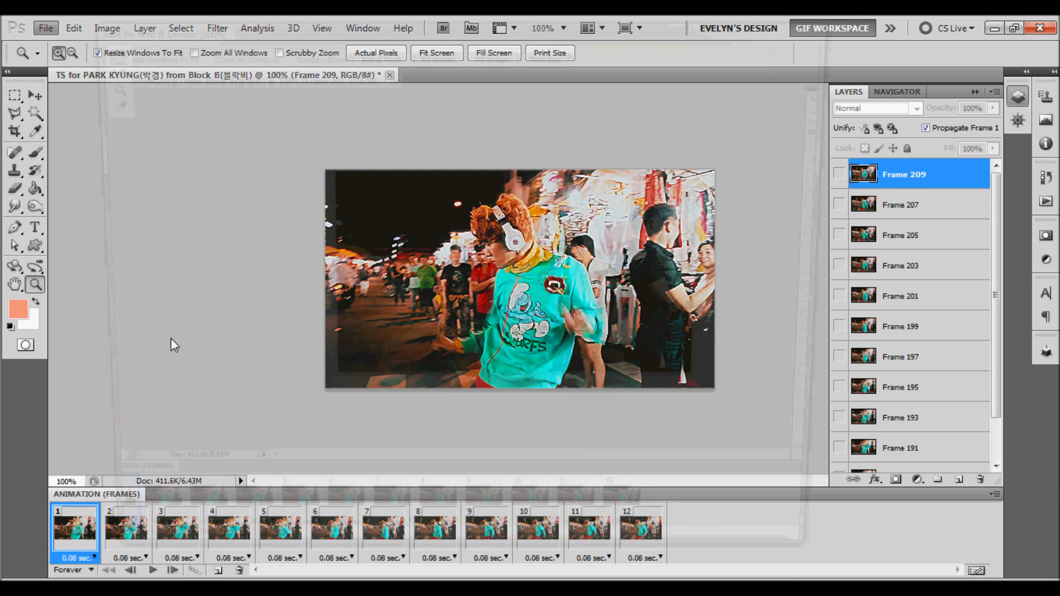
Step: In Save for Web & Devices, apply the GIF 128 Dithered export preset
{"action": "left_click", "coordinate": [47, 13]}
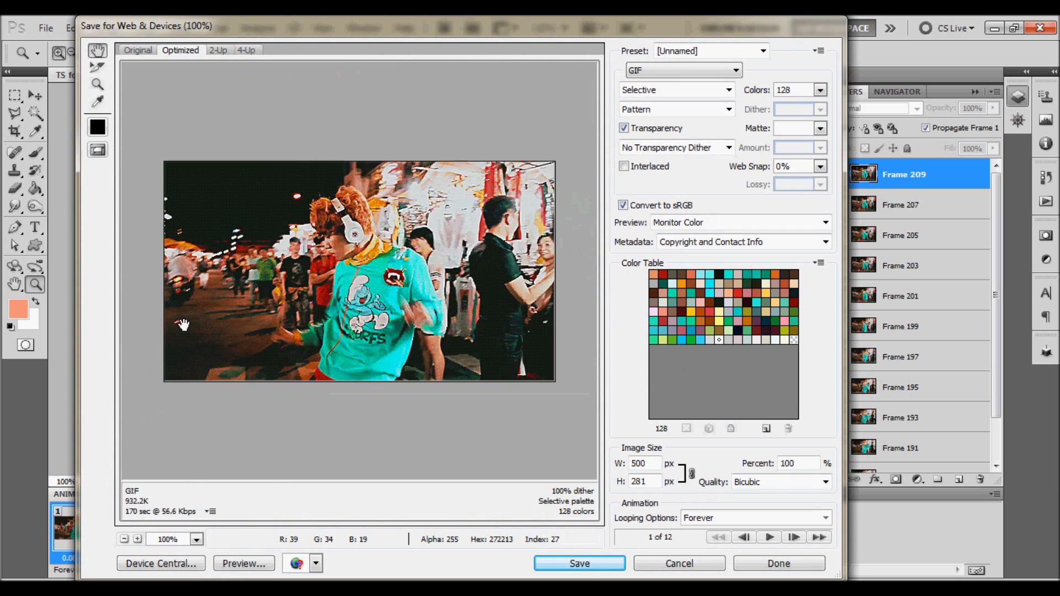
{"action": "mouse_move", "coordinate": [531, 374]}
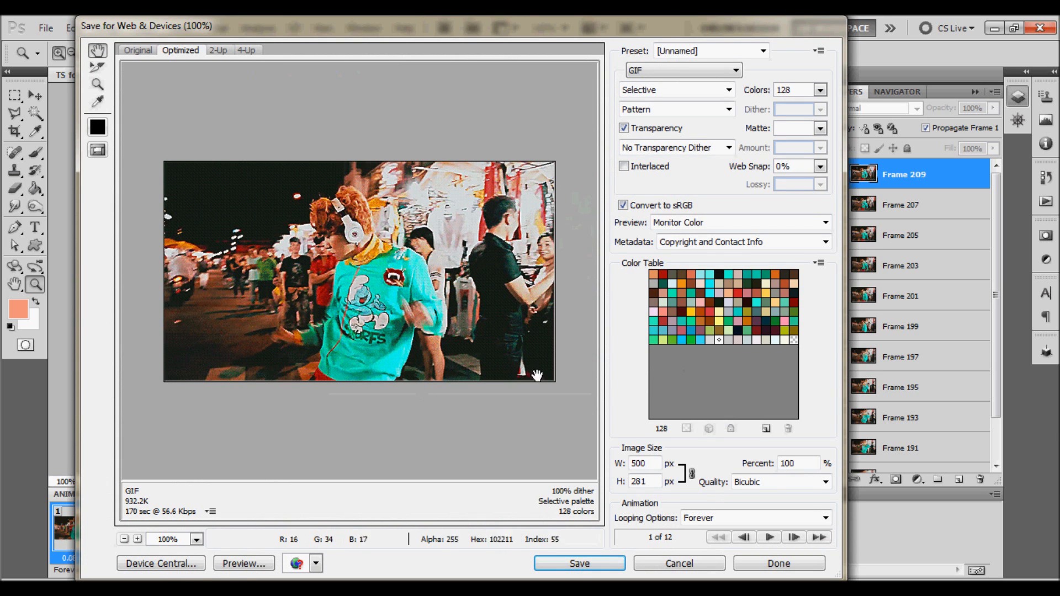
{"action": "left_click", "coordinate": [762, 50]}
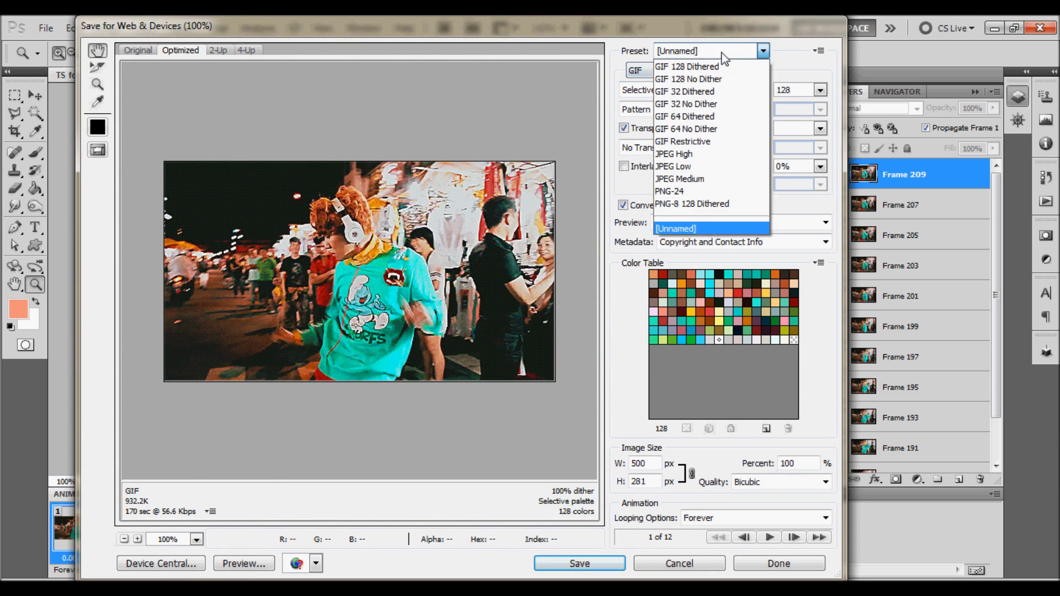
{"action": "left_click", "coordinate": [687, 66]}
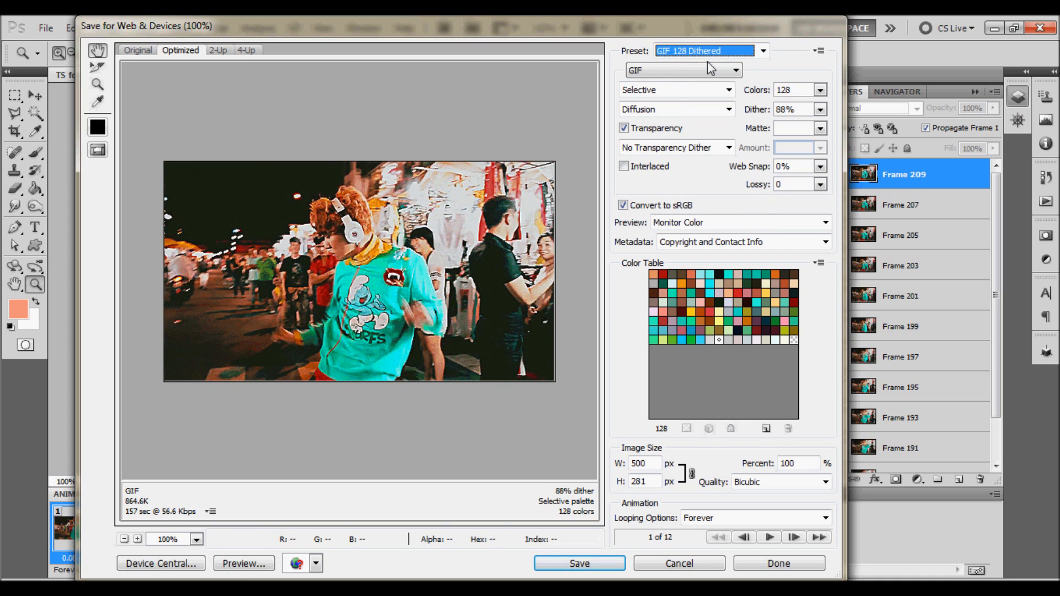
{"action": "mouse_move", "coordinate": [151, 306]}
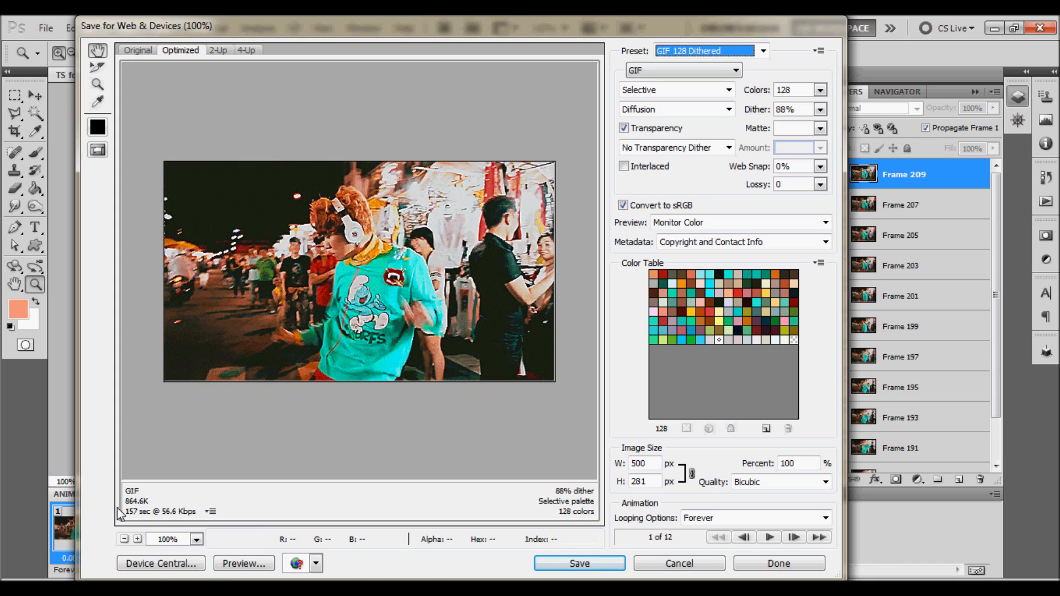
{"action": "mouse_move", "coordinate": [126, 516]}
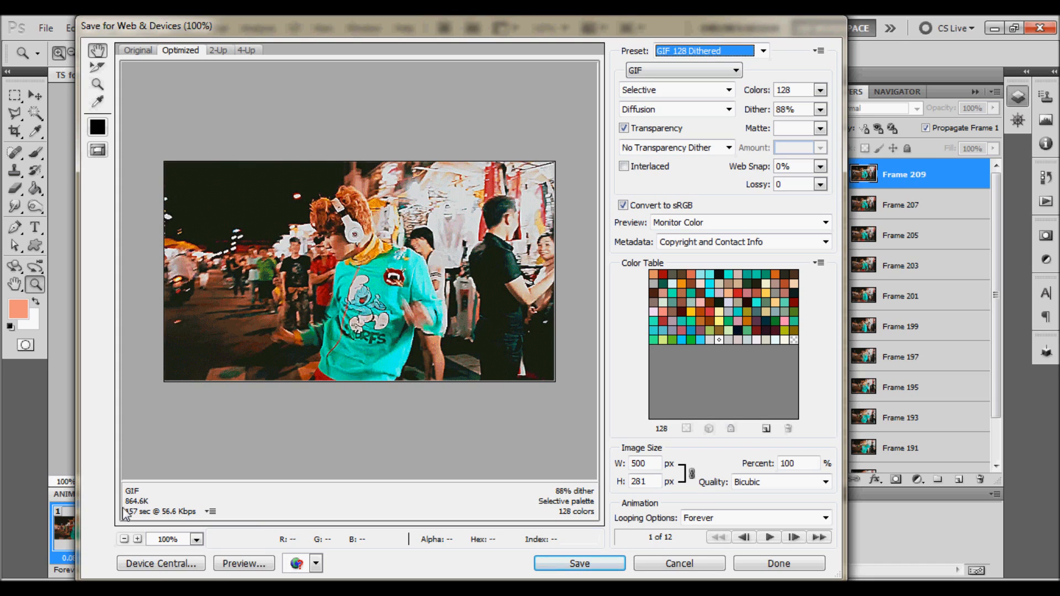
{"action": "mouse_move", "coordinate": [269, 475]}
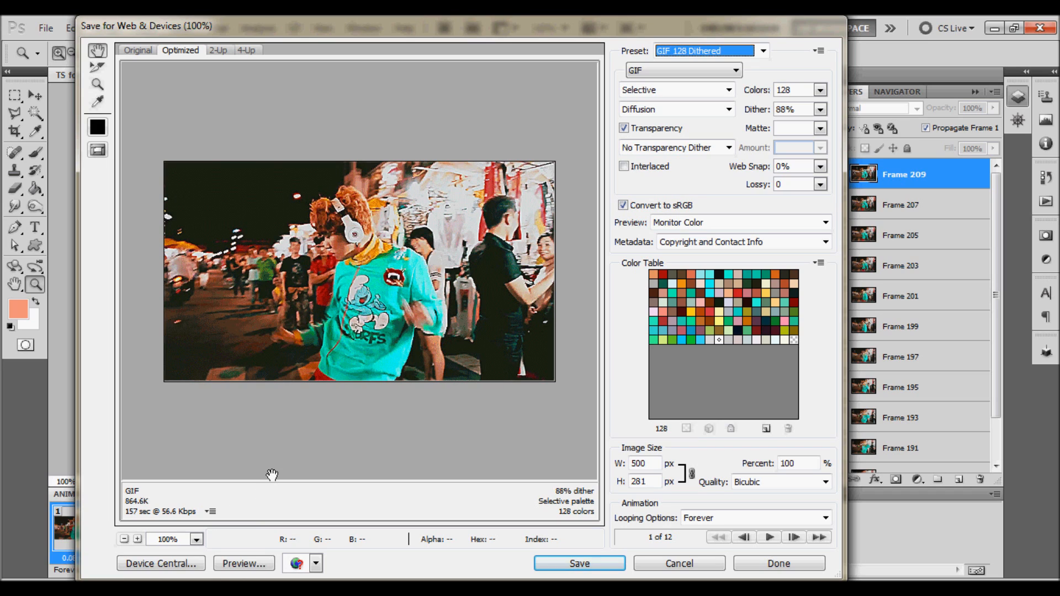
{"action": "mouse_move", "coordinate": [802, 328]}
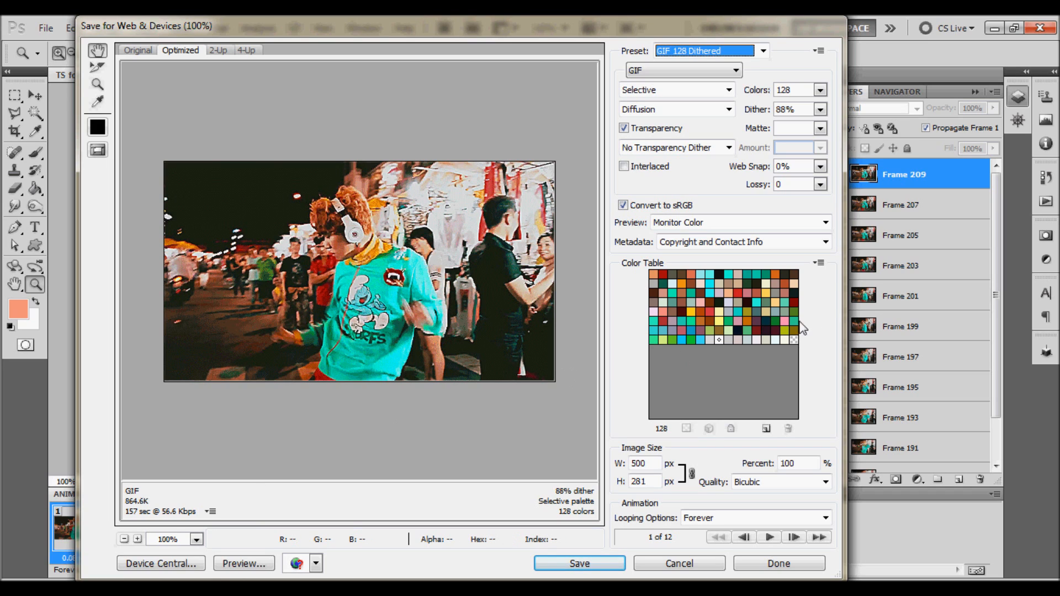
{"action": "mouse_move", "coordinate": [832, 261]}
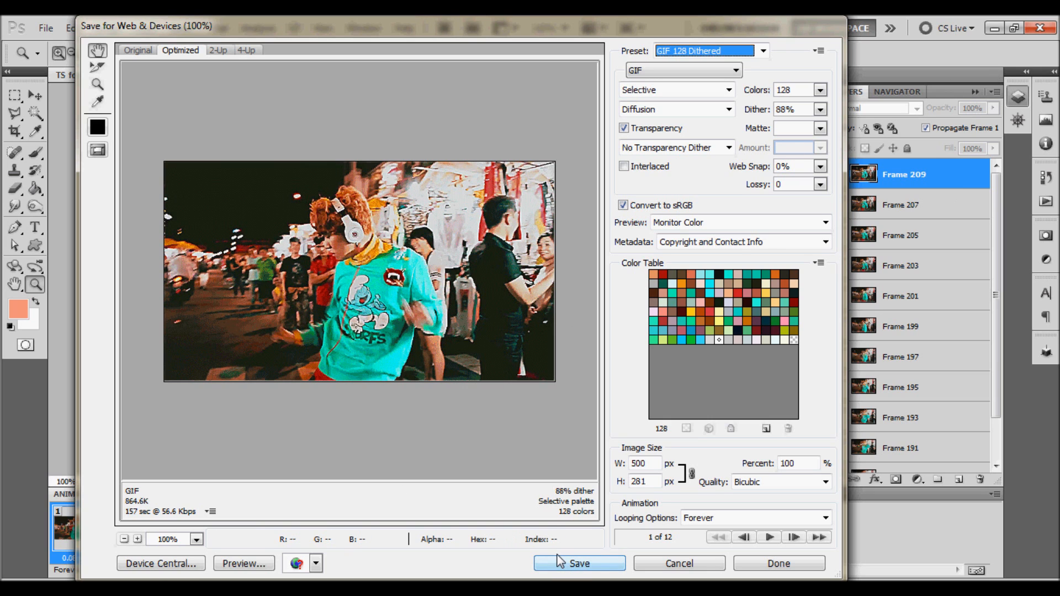
Step: Save the optimized GIF to the Desktop under the new name 'kyun'
{"action": "left_click", "coordinate": [580, 564]}
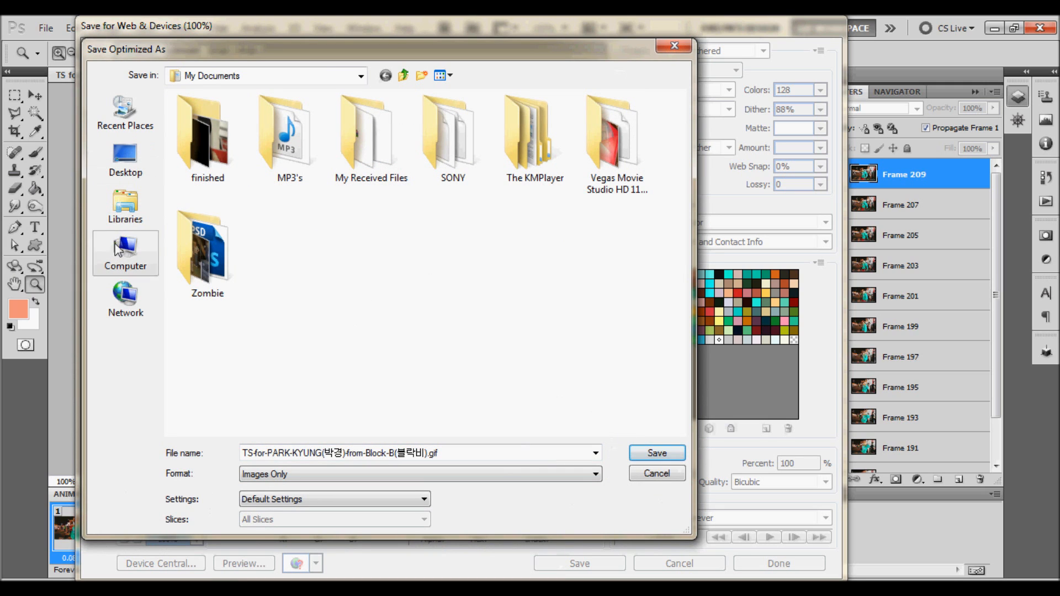
{"action": "left_click", "coordinate": [125, 161]}
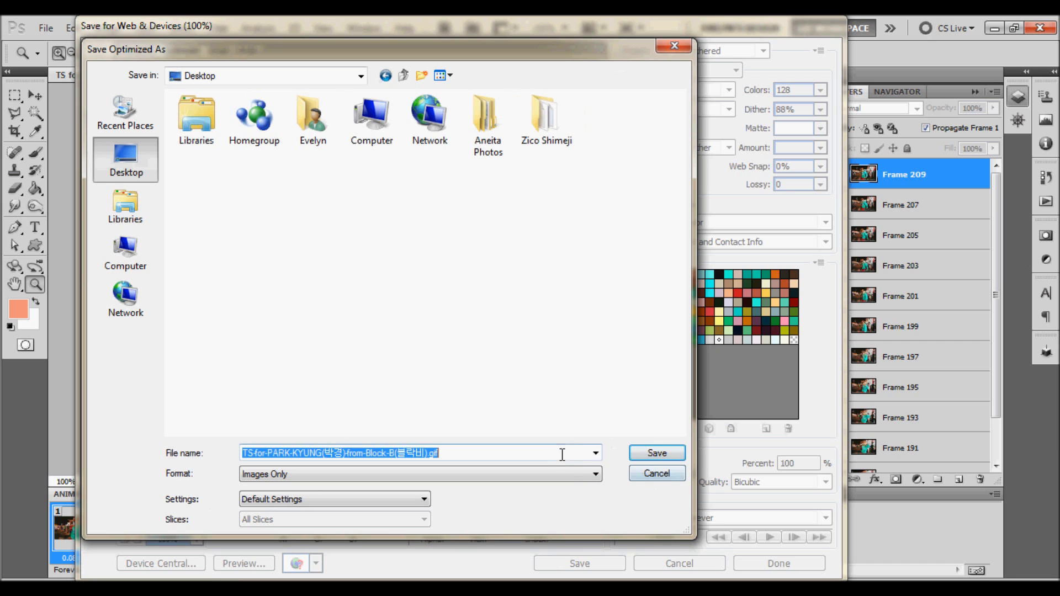
{"action": "type", "text": "kyun"}
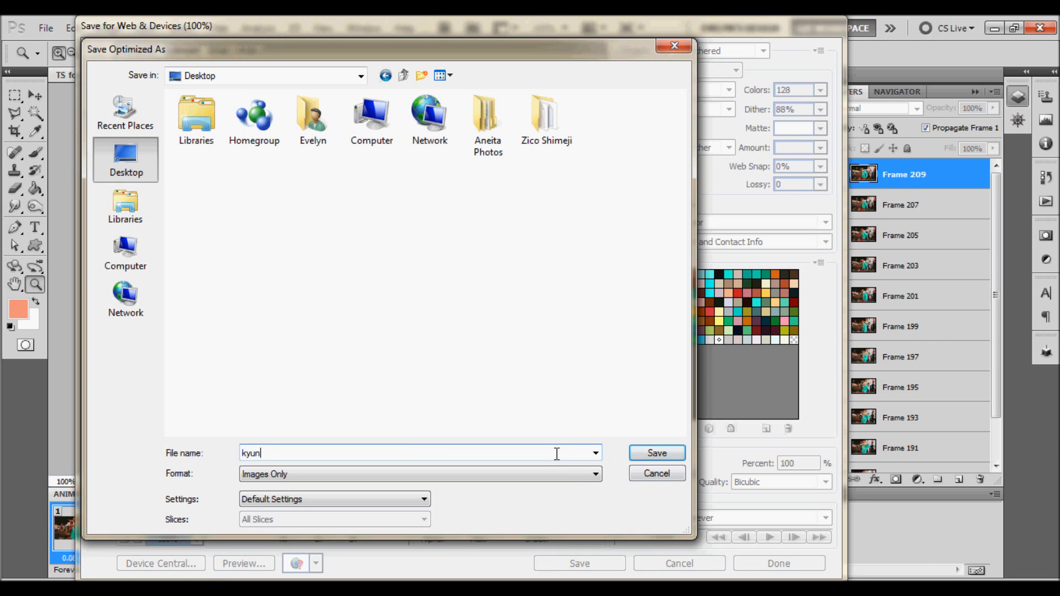
{"action": "left_click", "coordinate": [658, 453]}
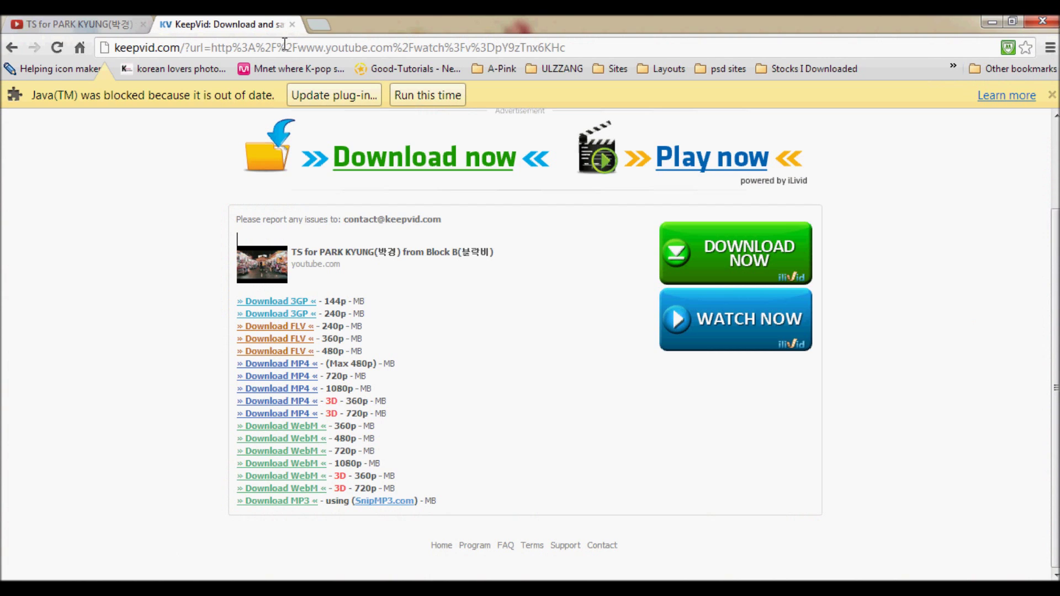
Step: View kyung.gif in a new Chrome tab and close the Stocks I Downloaded bookmark list
{"action": "left_click", "coordinate": [1009, 20]}
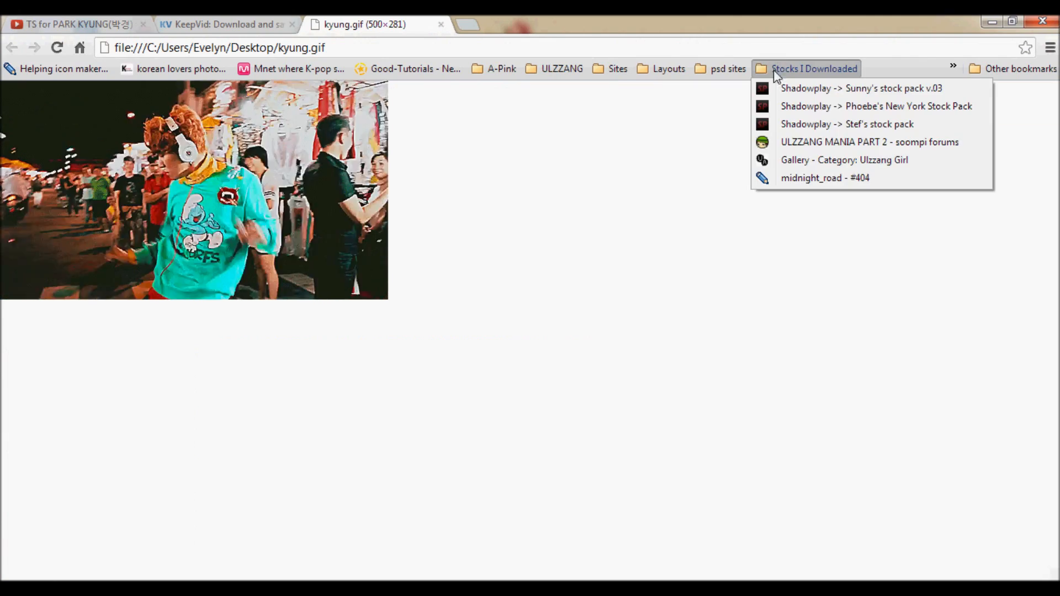
{"action": "left_click", "coordinate": [496, 228]}
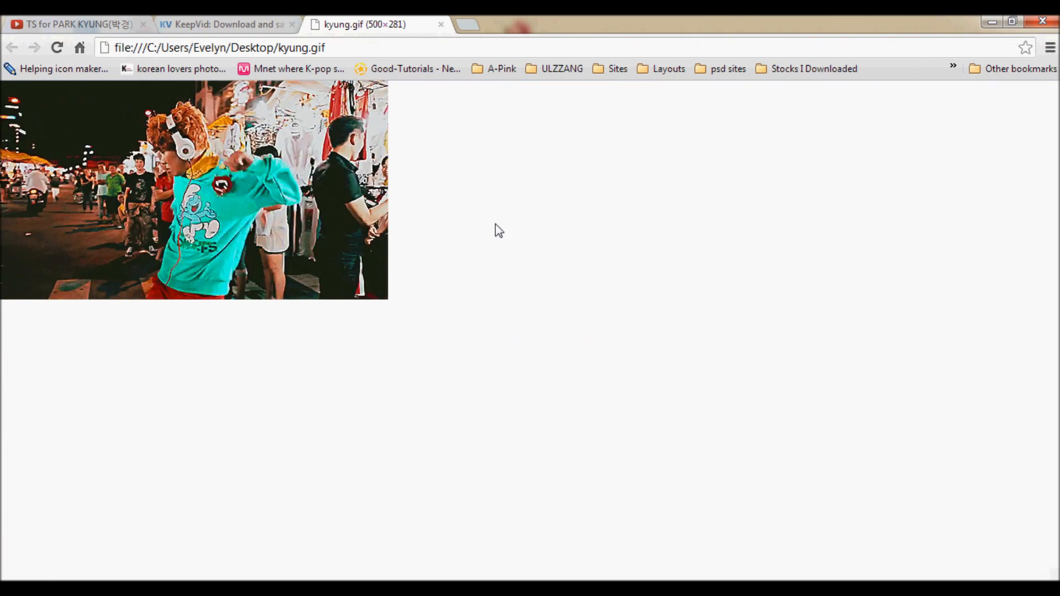